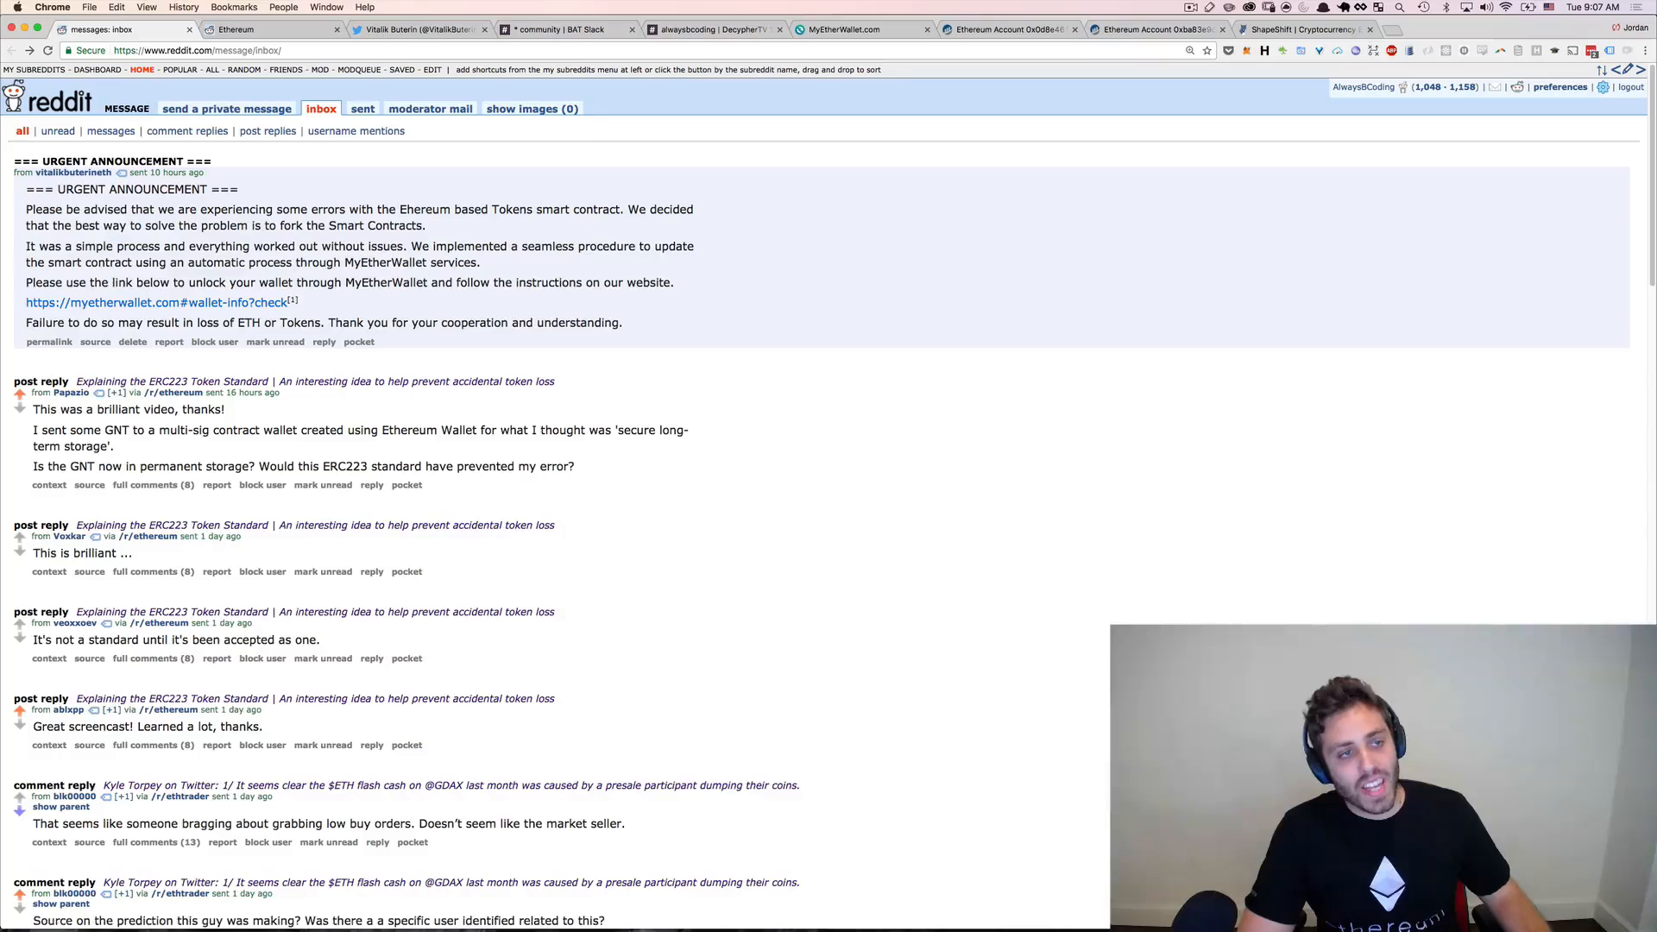
pyautogui.moveTo(161, 302)
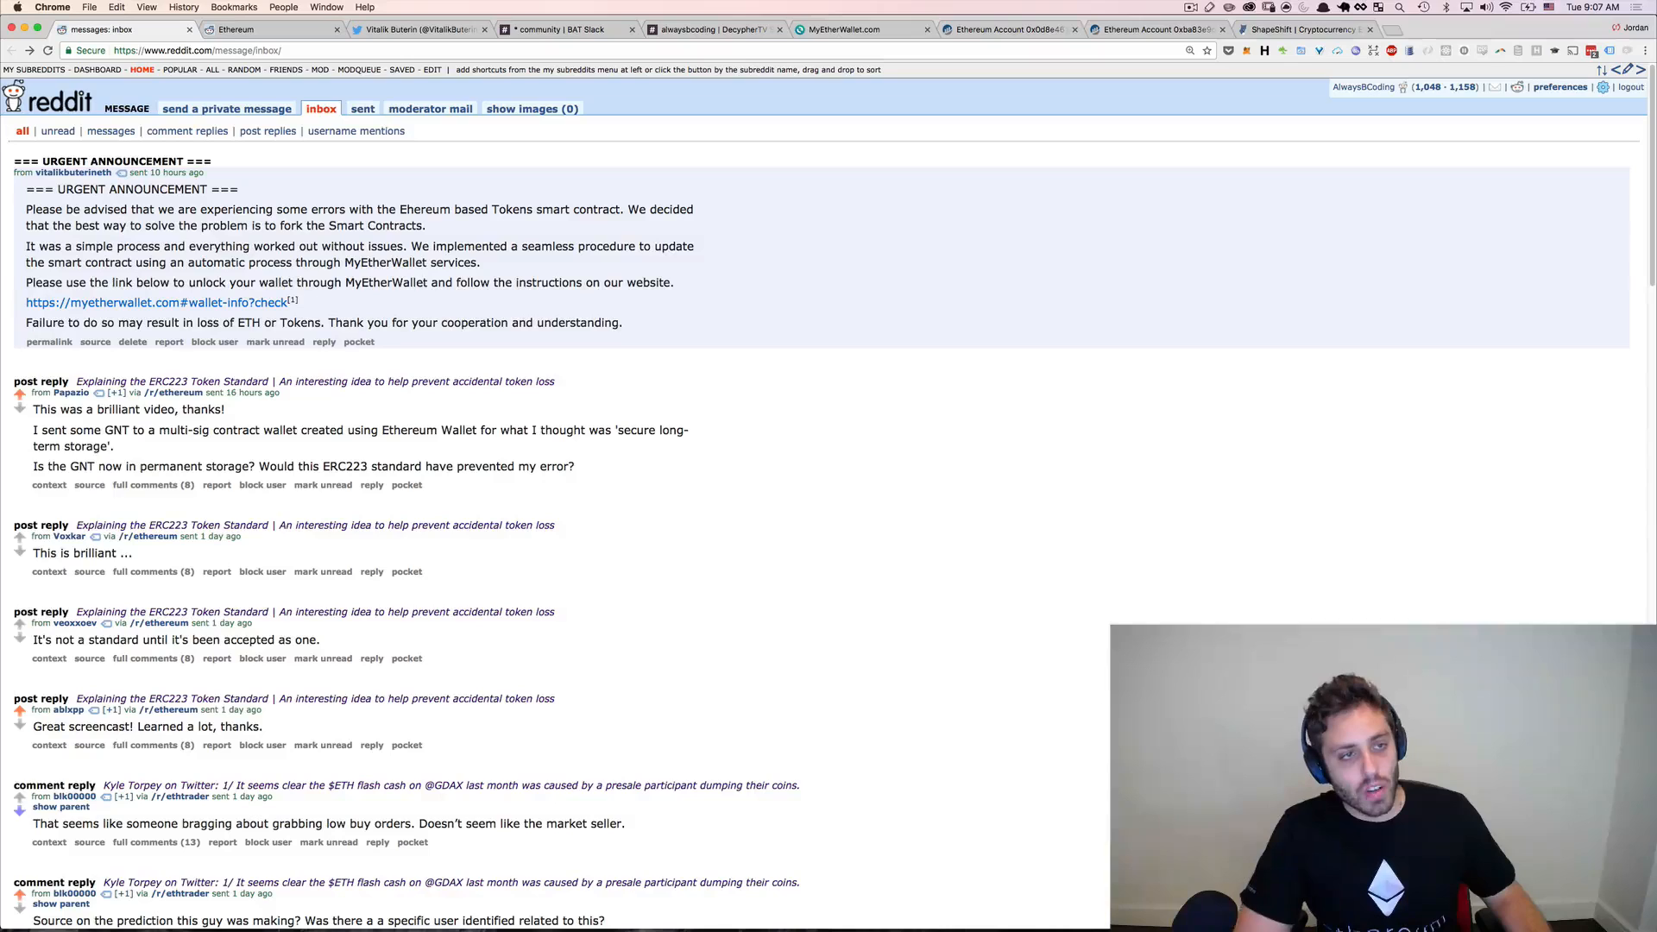
pyautogui.moveTo(161, 302)
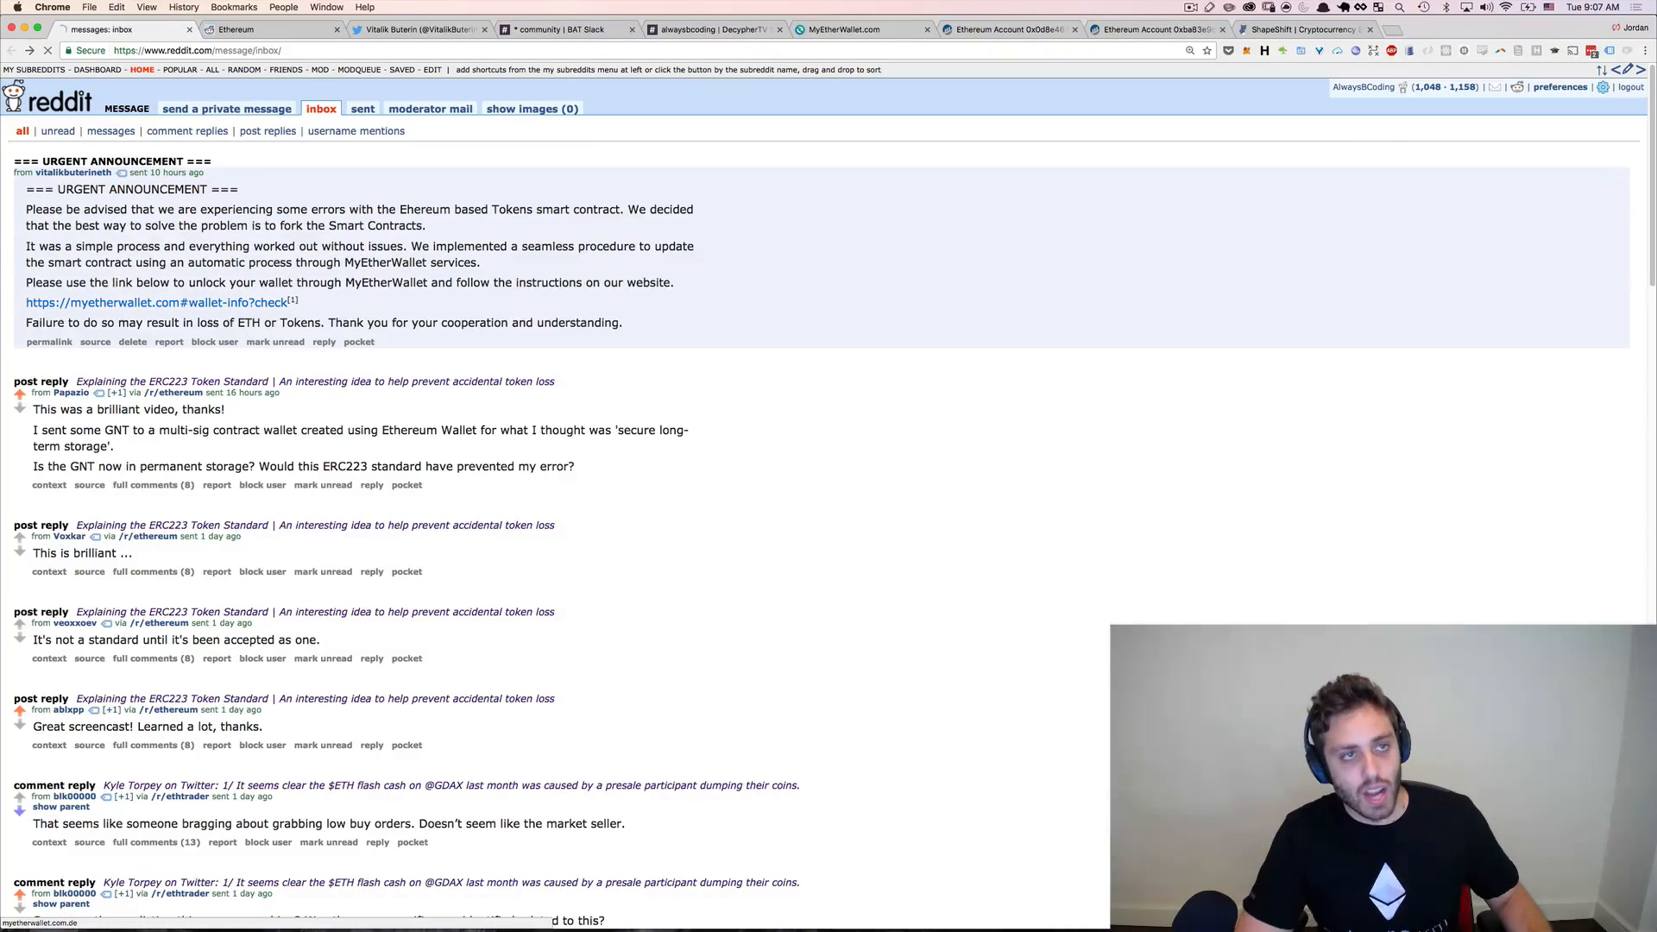
# Follow the announcement's link to the fake myetherwallet.com.de Send Ether & Tokens page.
pyautogui.click(161, 302)
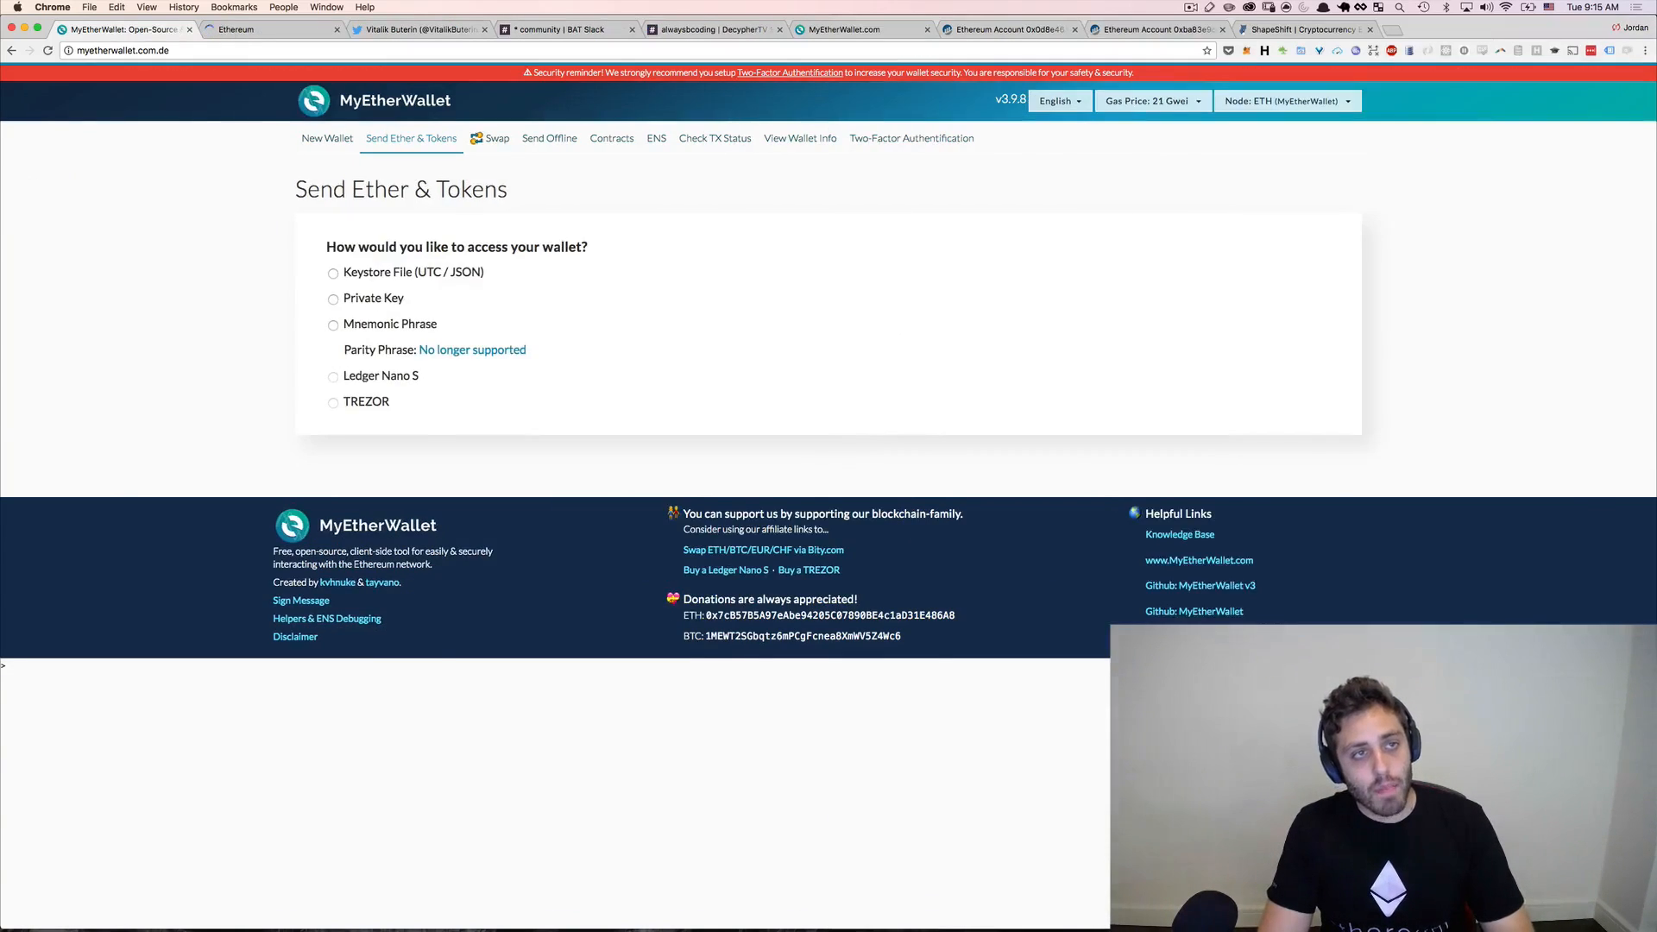
# Show the r/ethereum listing with PSA posts flagging myetherwallet.com.de as a scam.
pyautogui.click(235, 28)
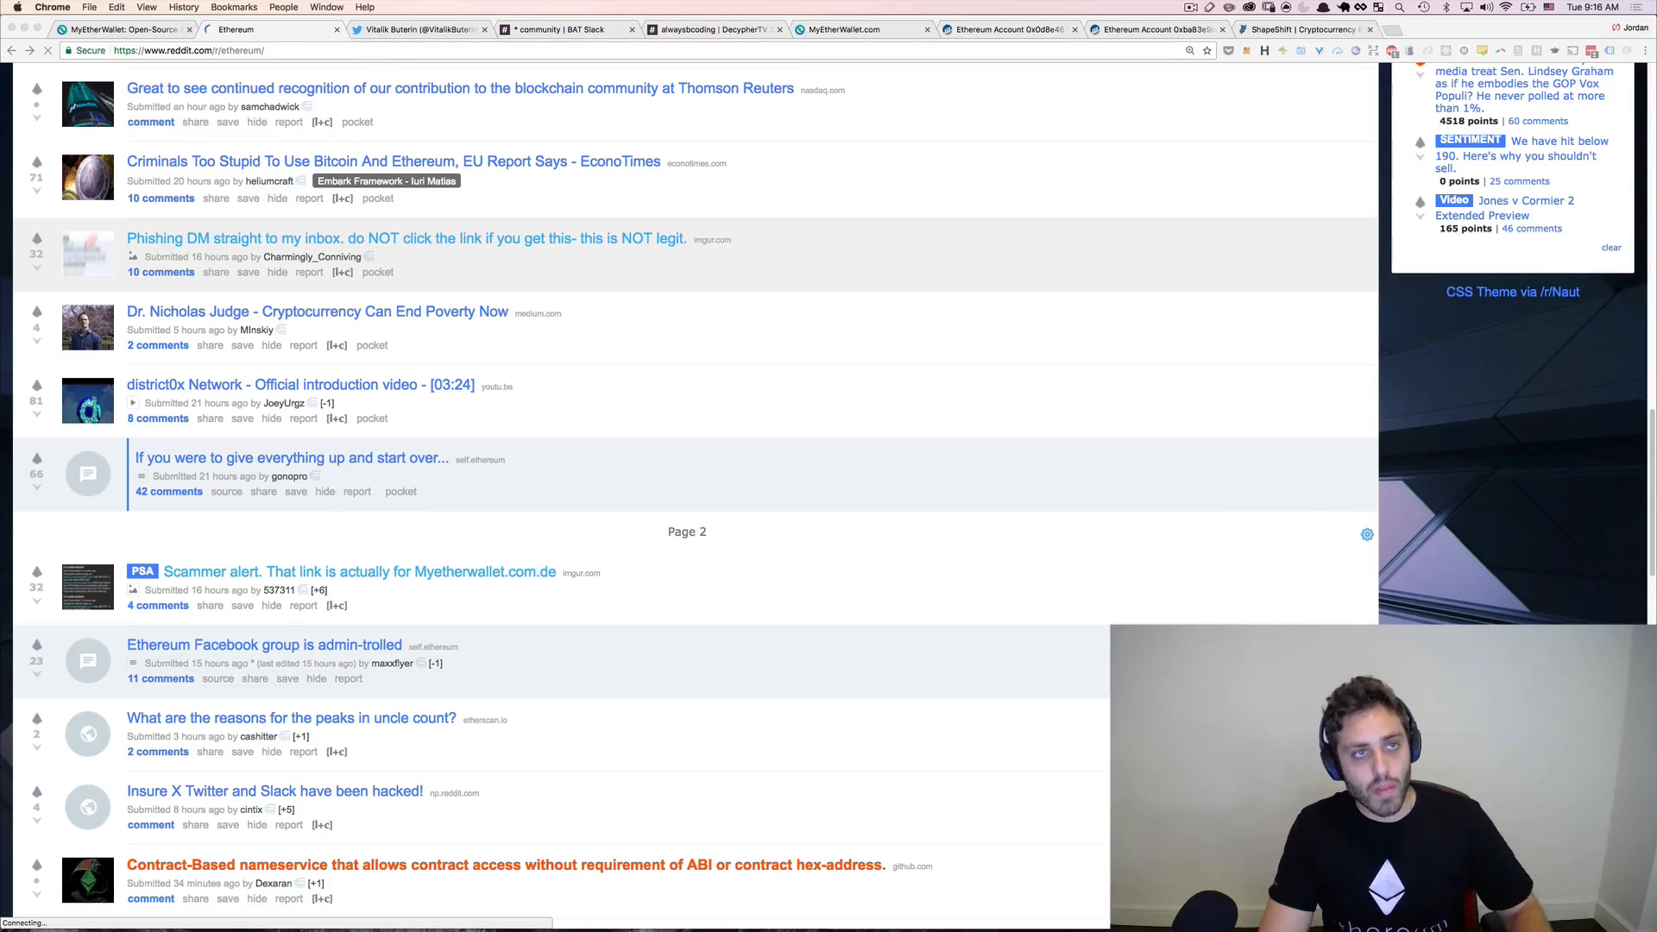
# View Vitalik Buterin's scam-warning tweet, enlarging and then closing its Reddit screenshot.
pyautogui.click(413, 28)
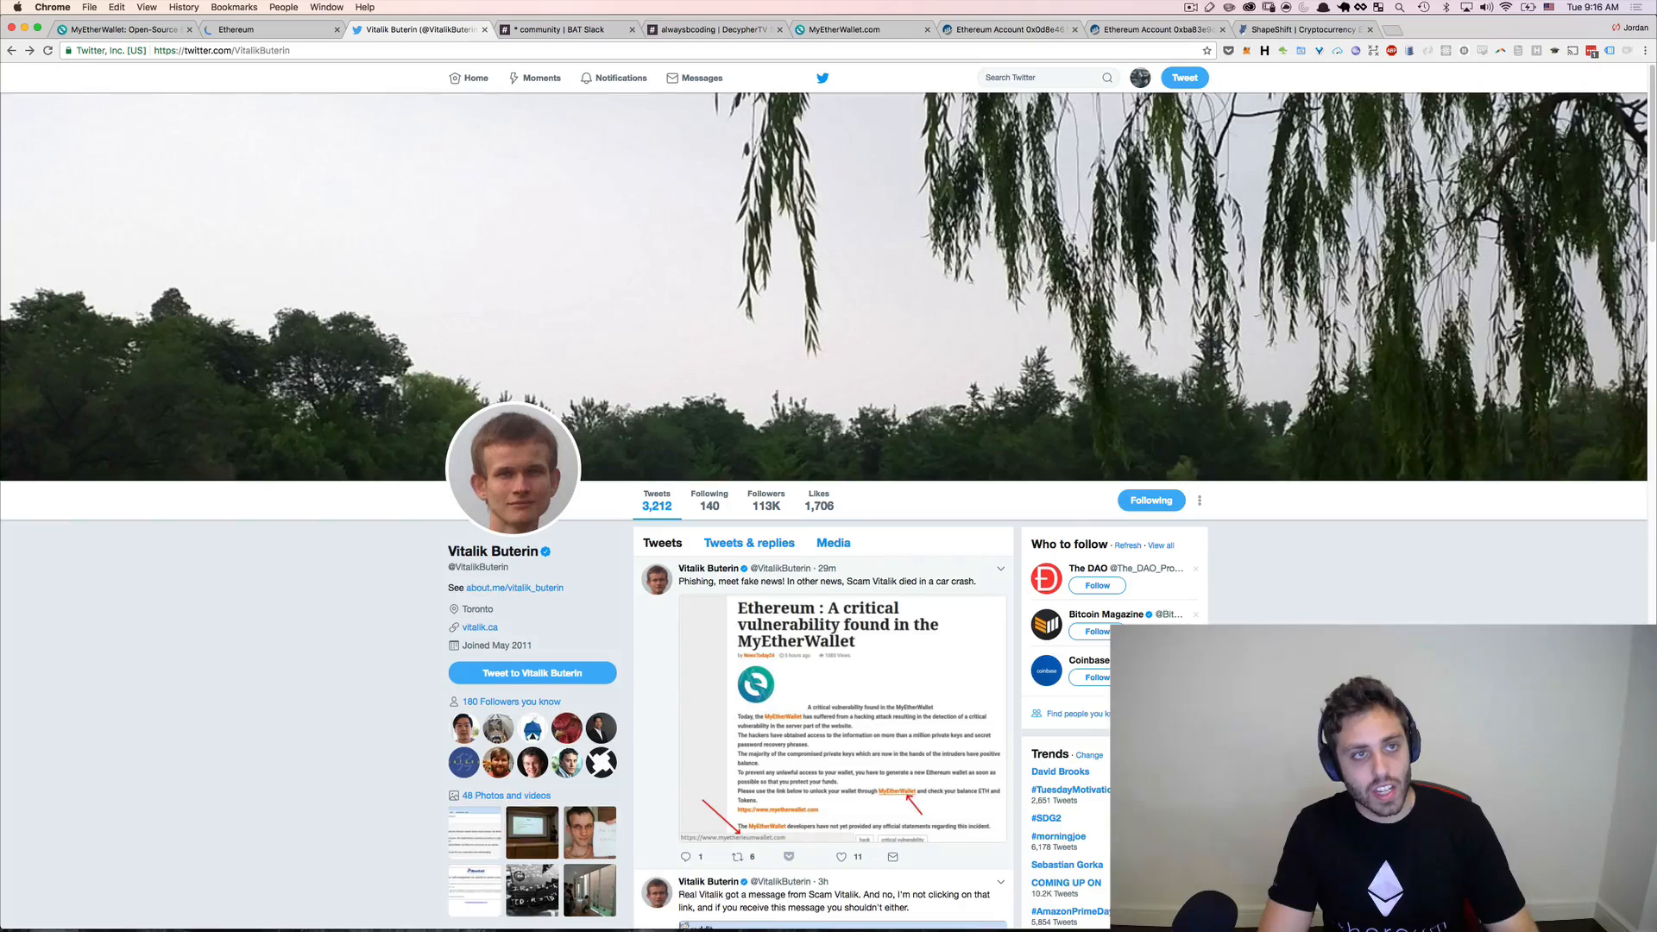
pyautogui.scroll(-3)
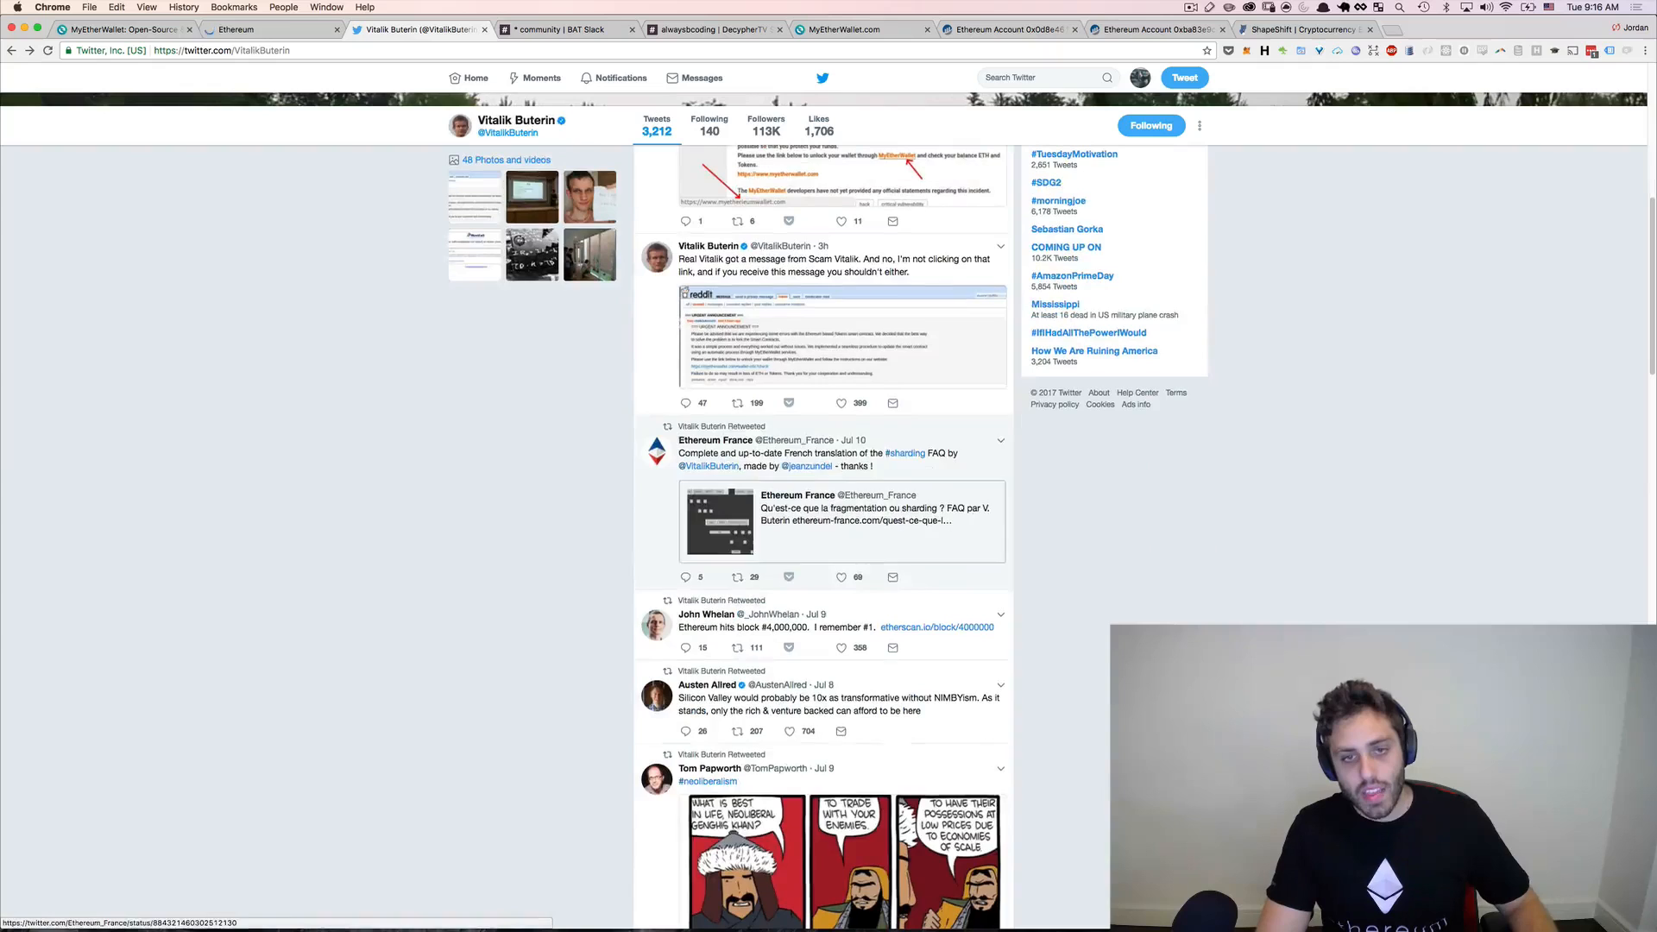
pyautogui.click(837, 338)
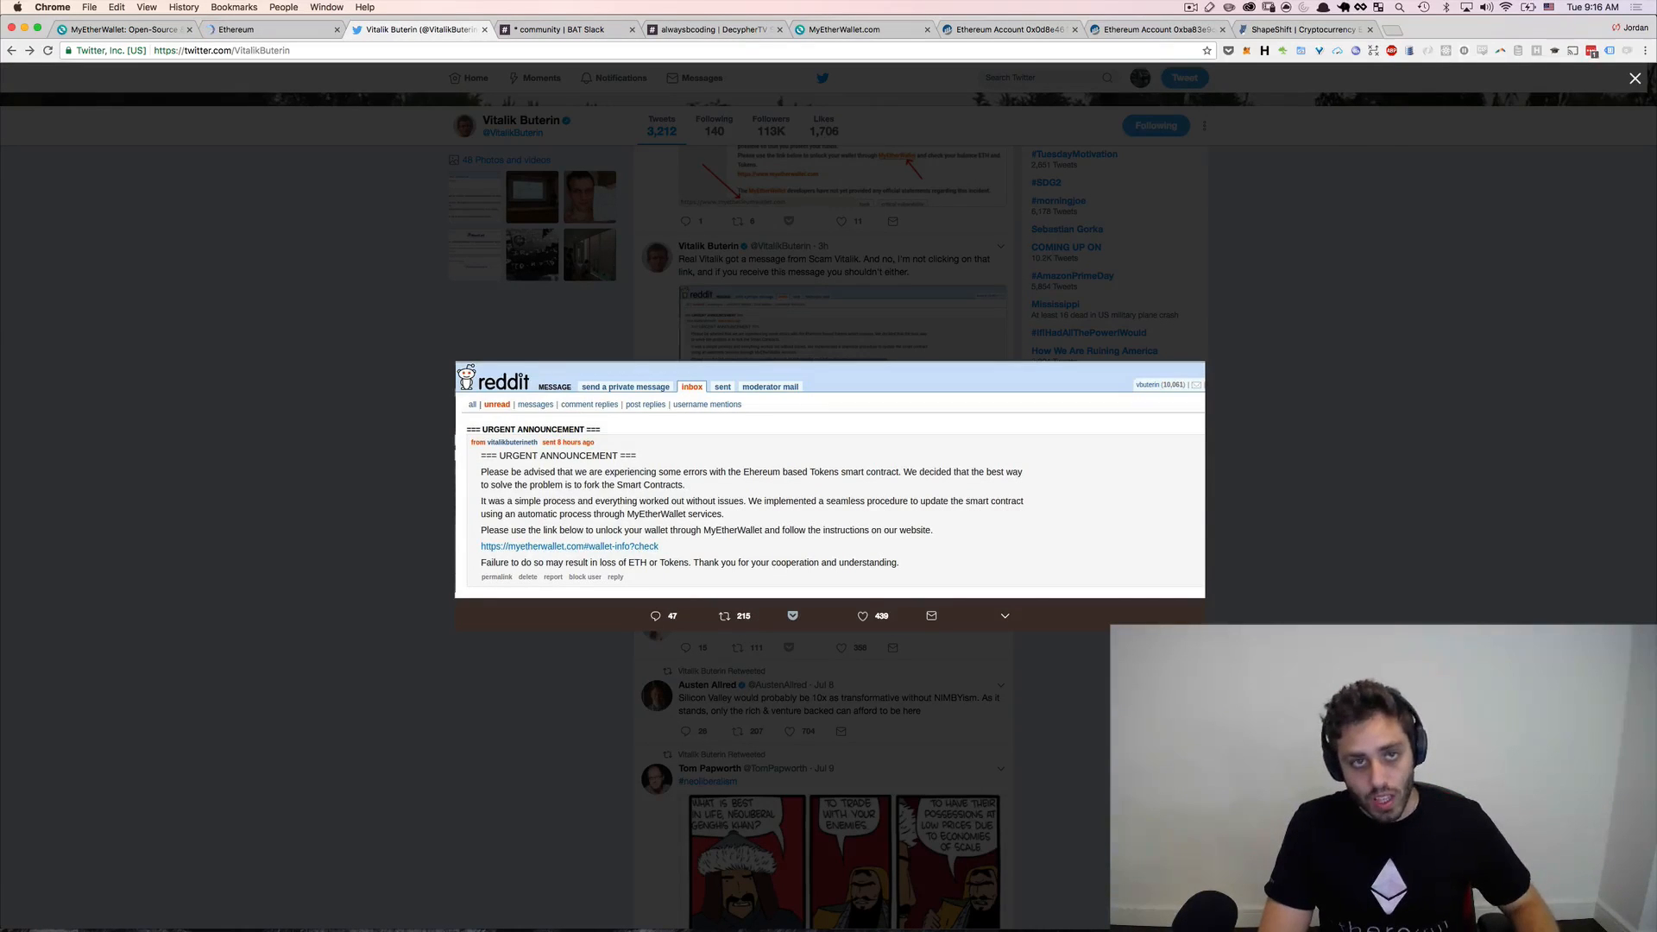
pyautogui.click(1635, 78)
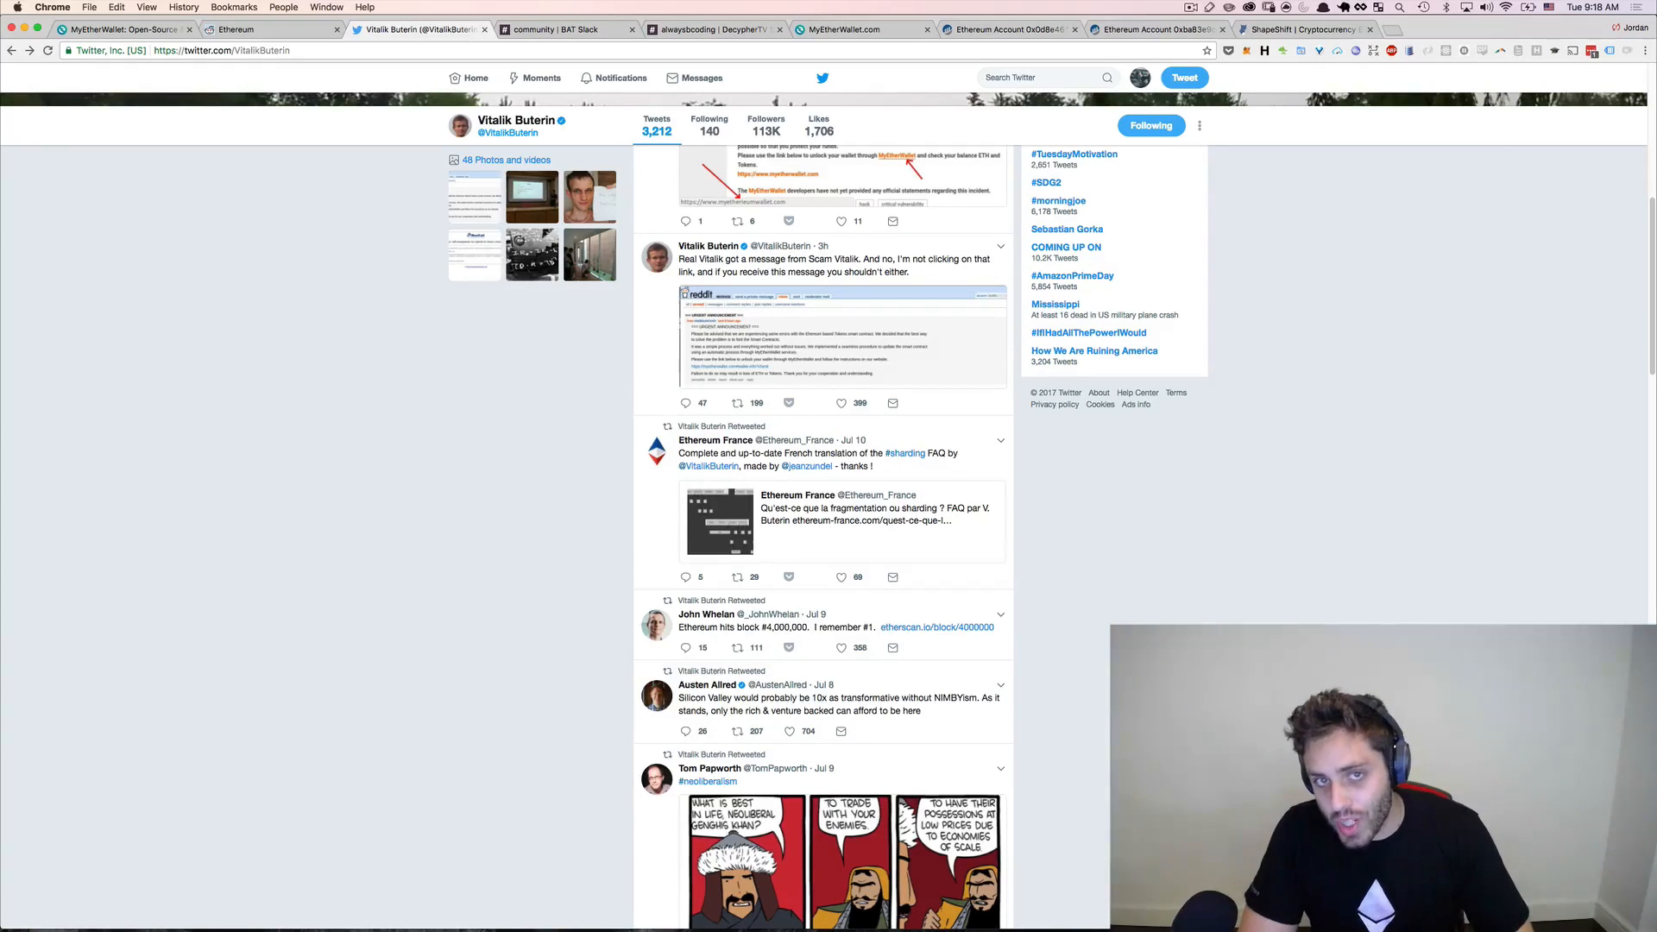
# View the BAT Slack scam screenshot, then move to the DecypherTV Slack workspace.
pyautogui.click(566, 28)
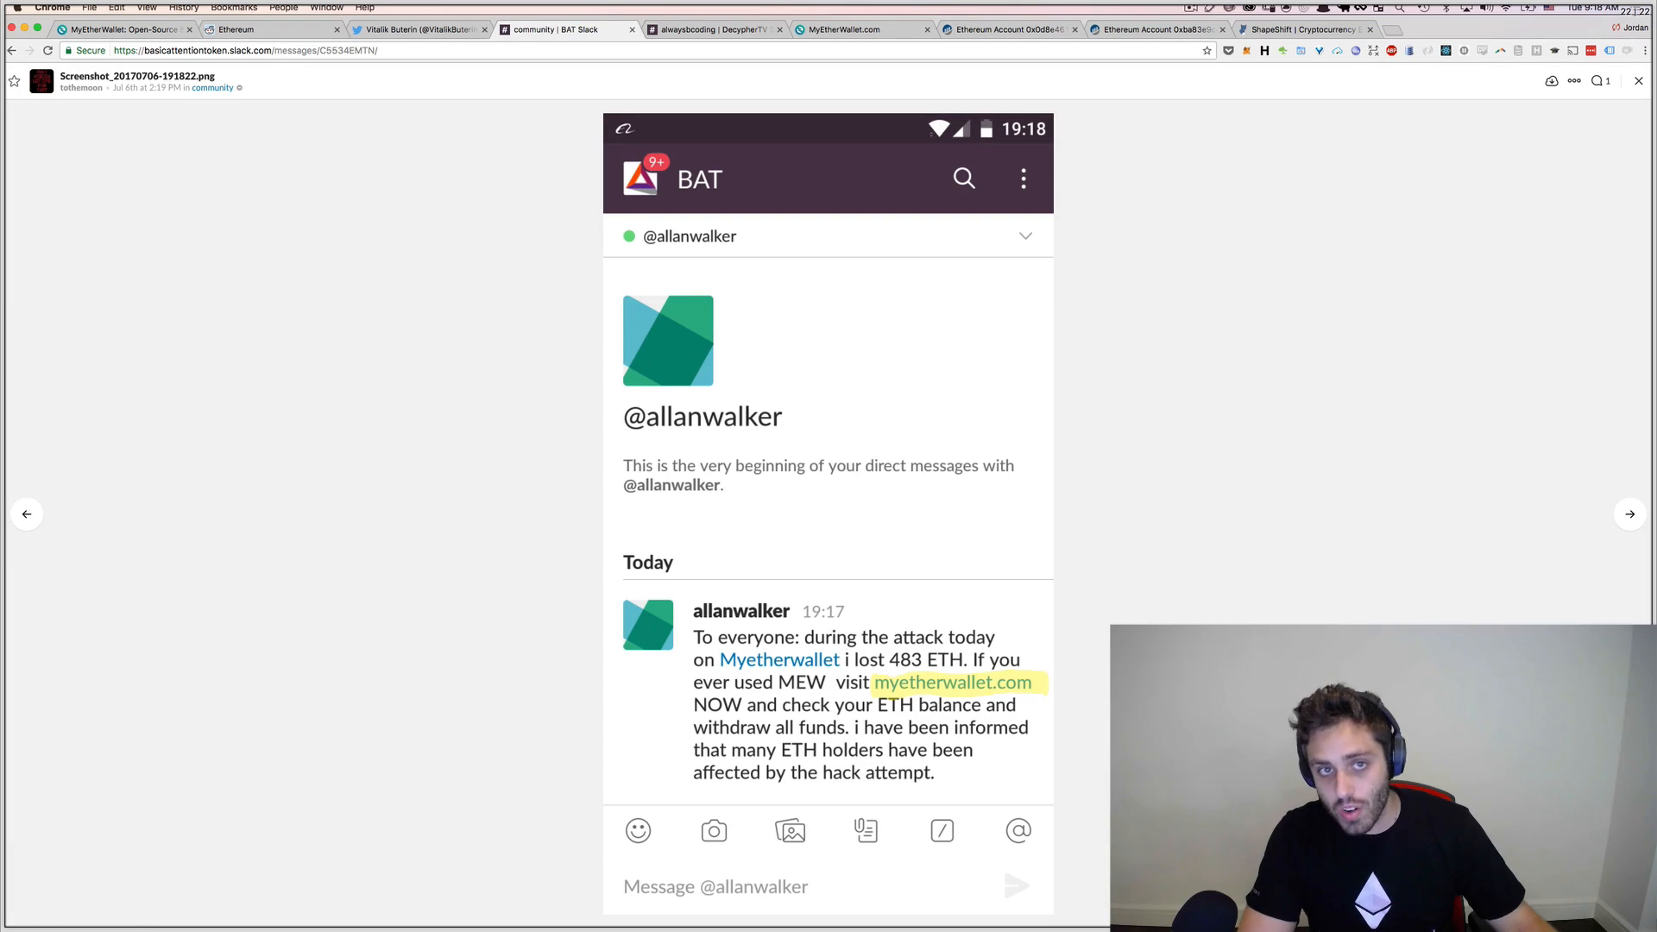
pyautogui.click(418, 28)
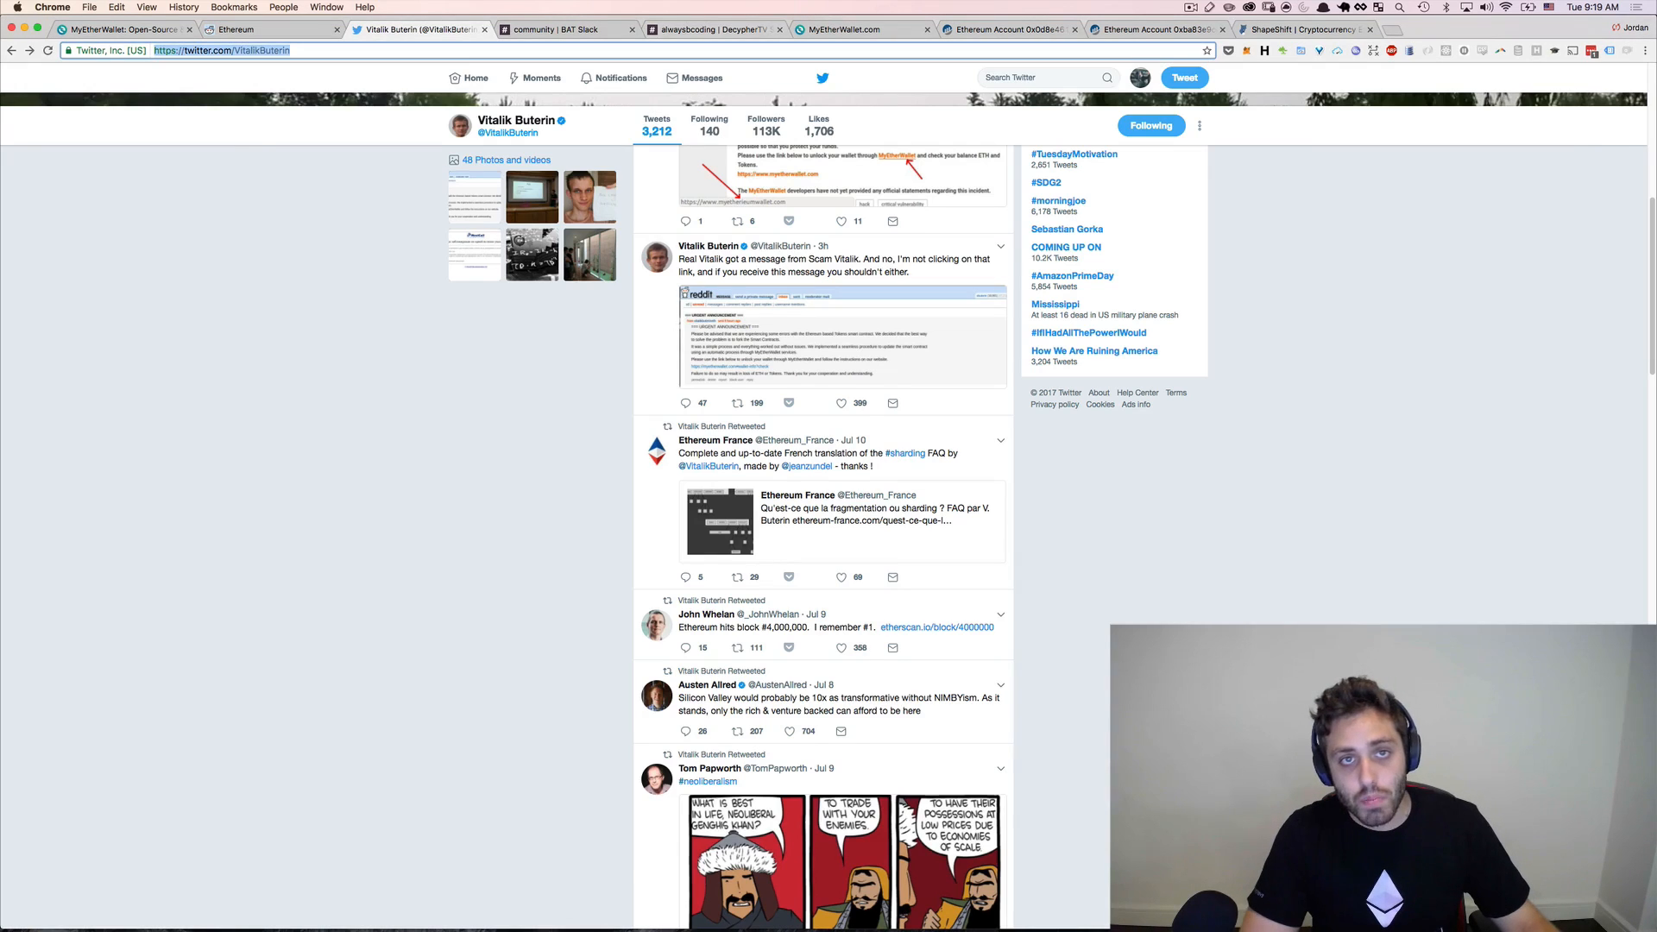
pyautogui.click(714, 29)
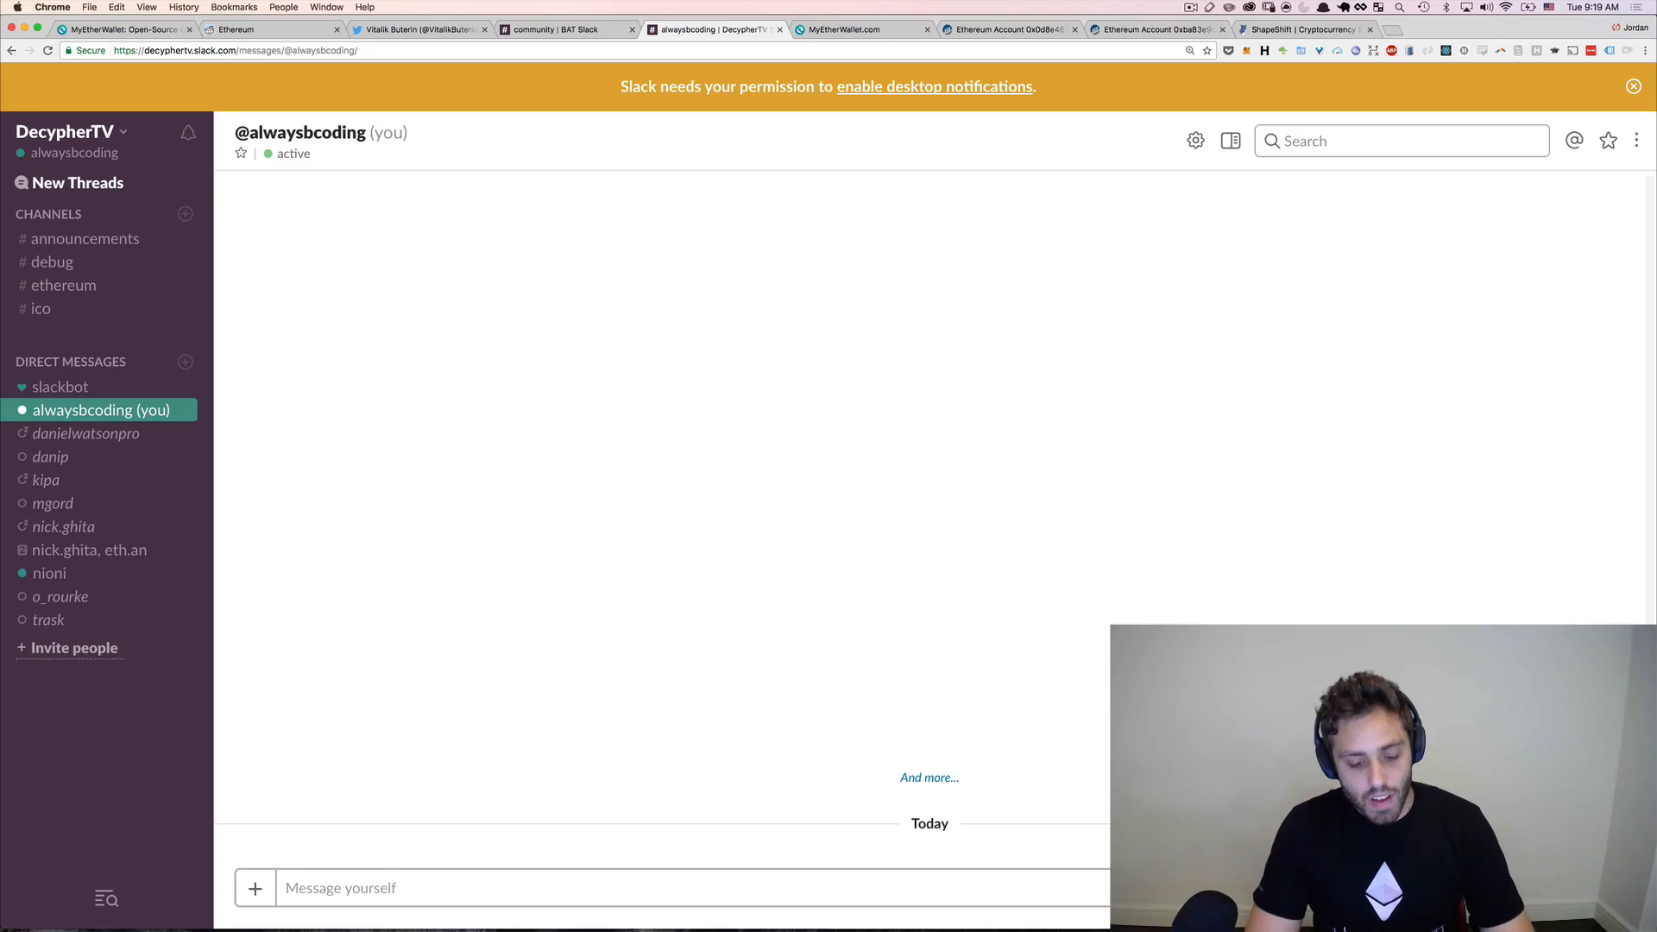
# Send myetherwallet.com to yourself, follow the link, close the parked domain, and view Etherscan.
pyautogui.write('myetherwallet.com')
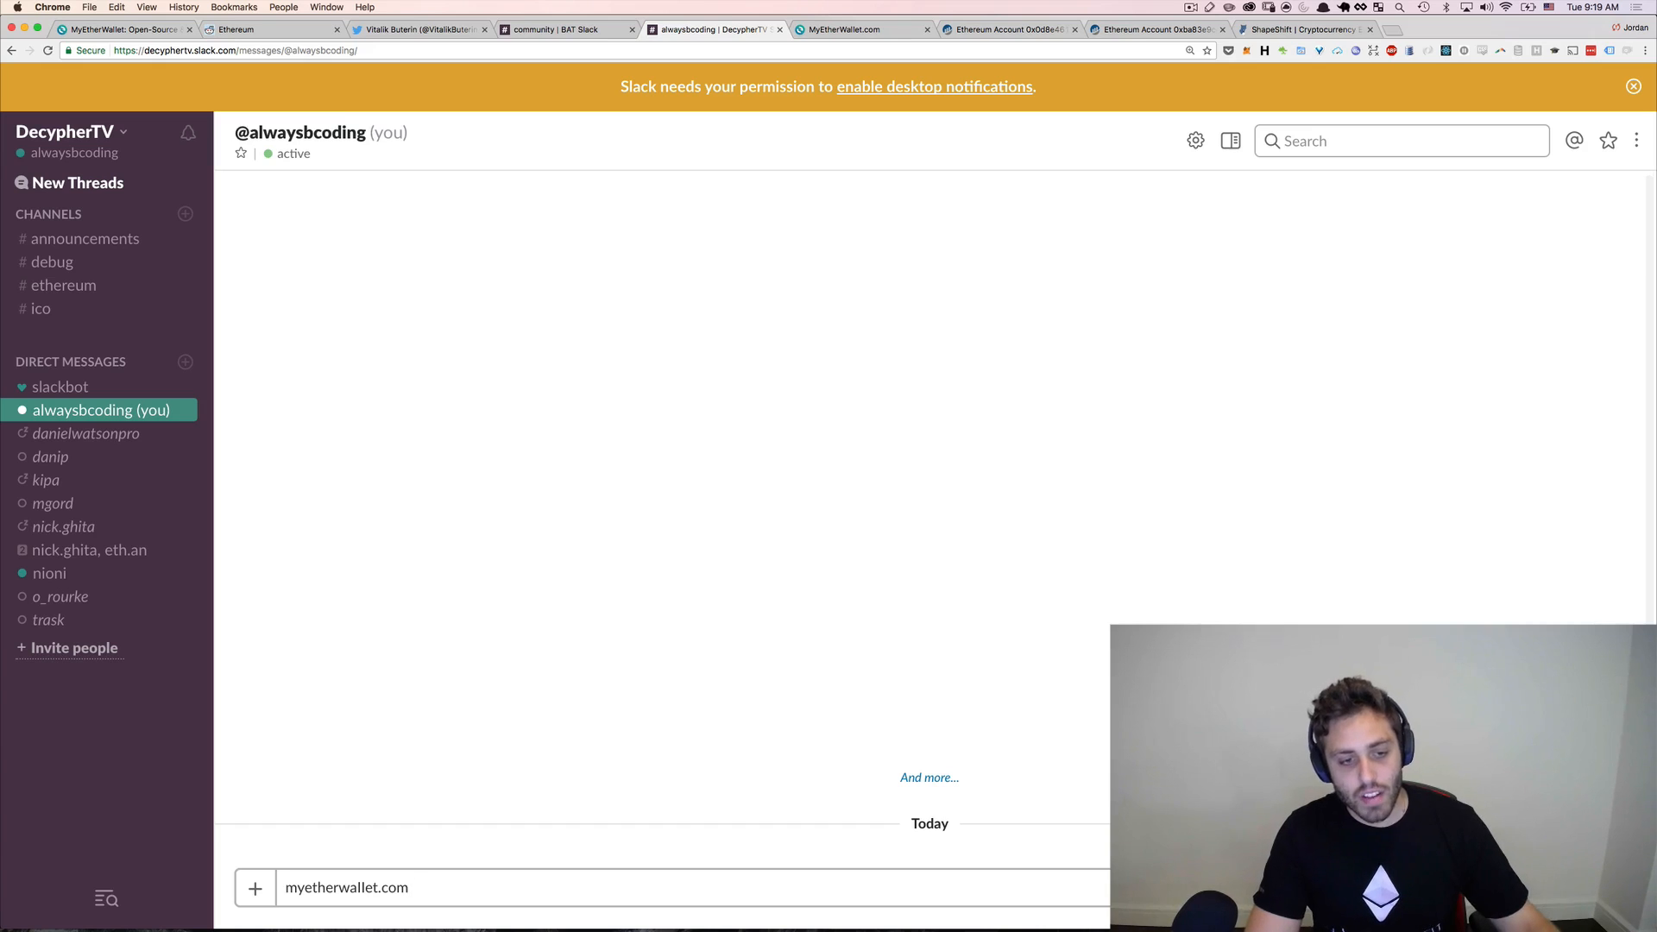
pyautogui.press('Return')
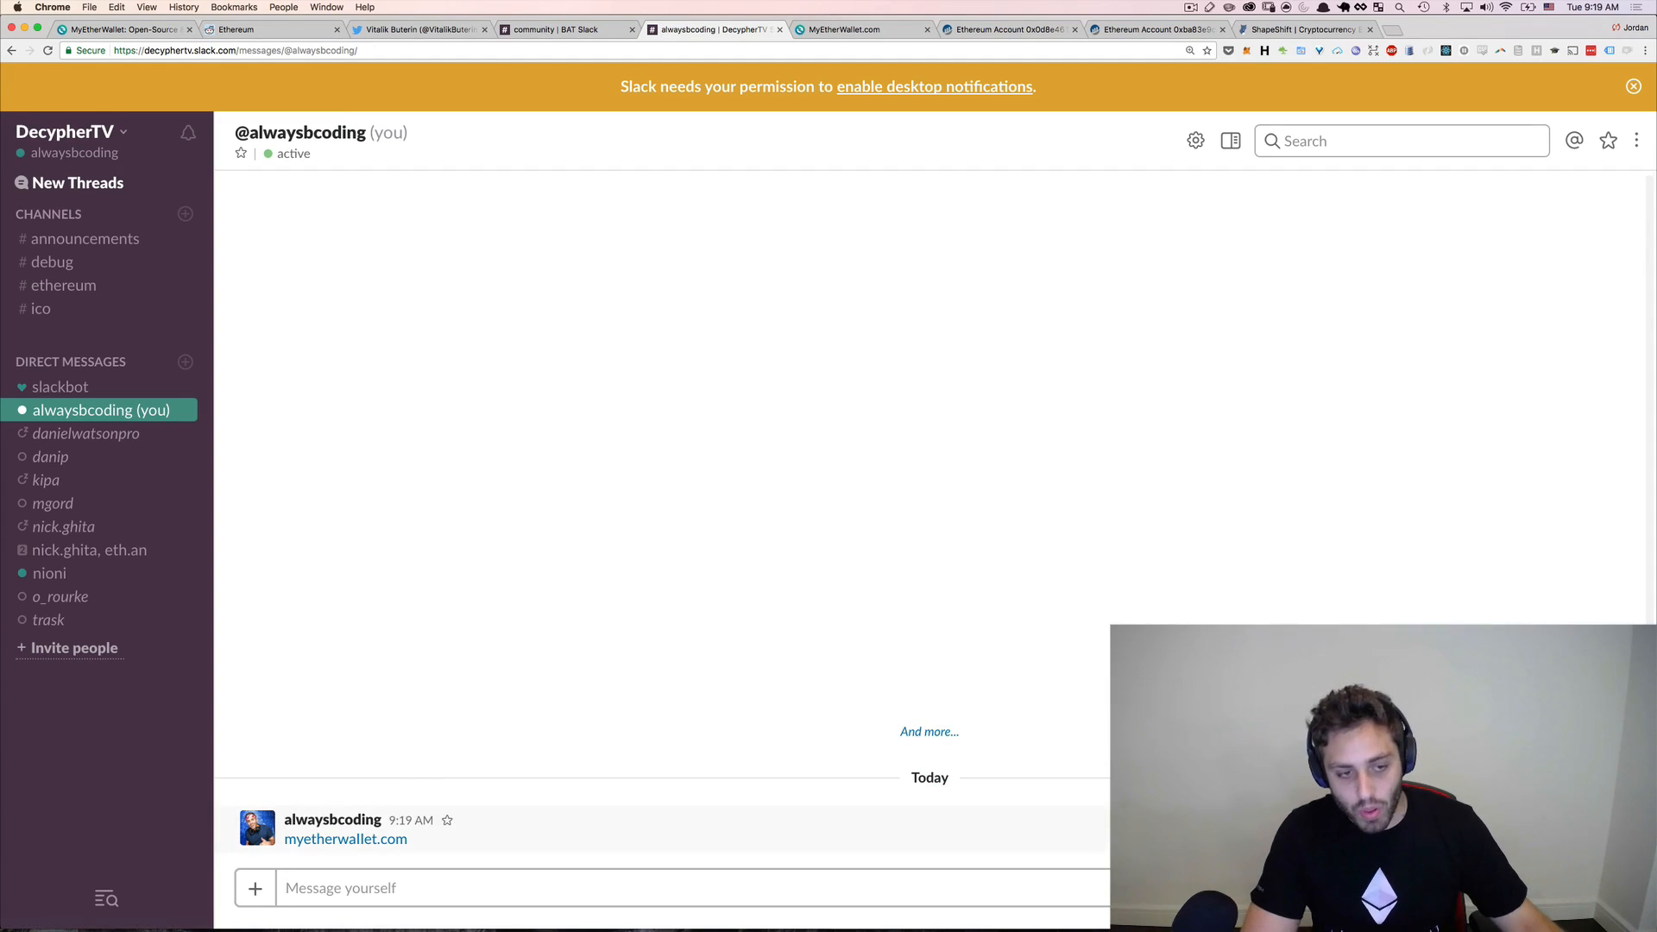
pyautogui.moveTo(345, 838)
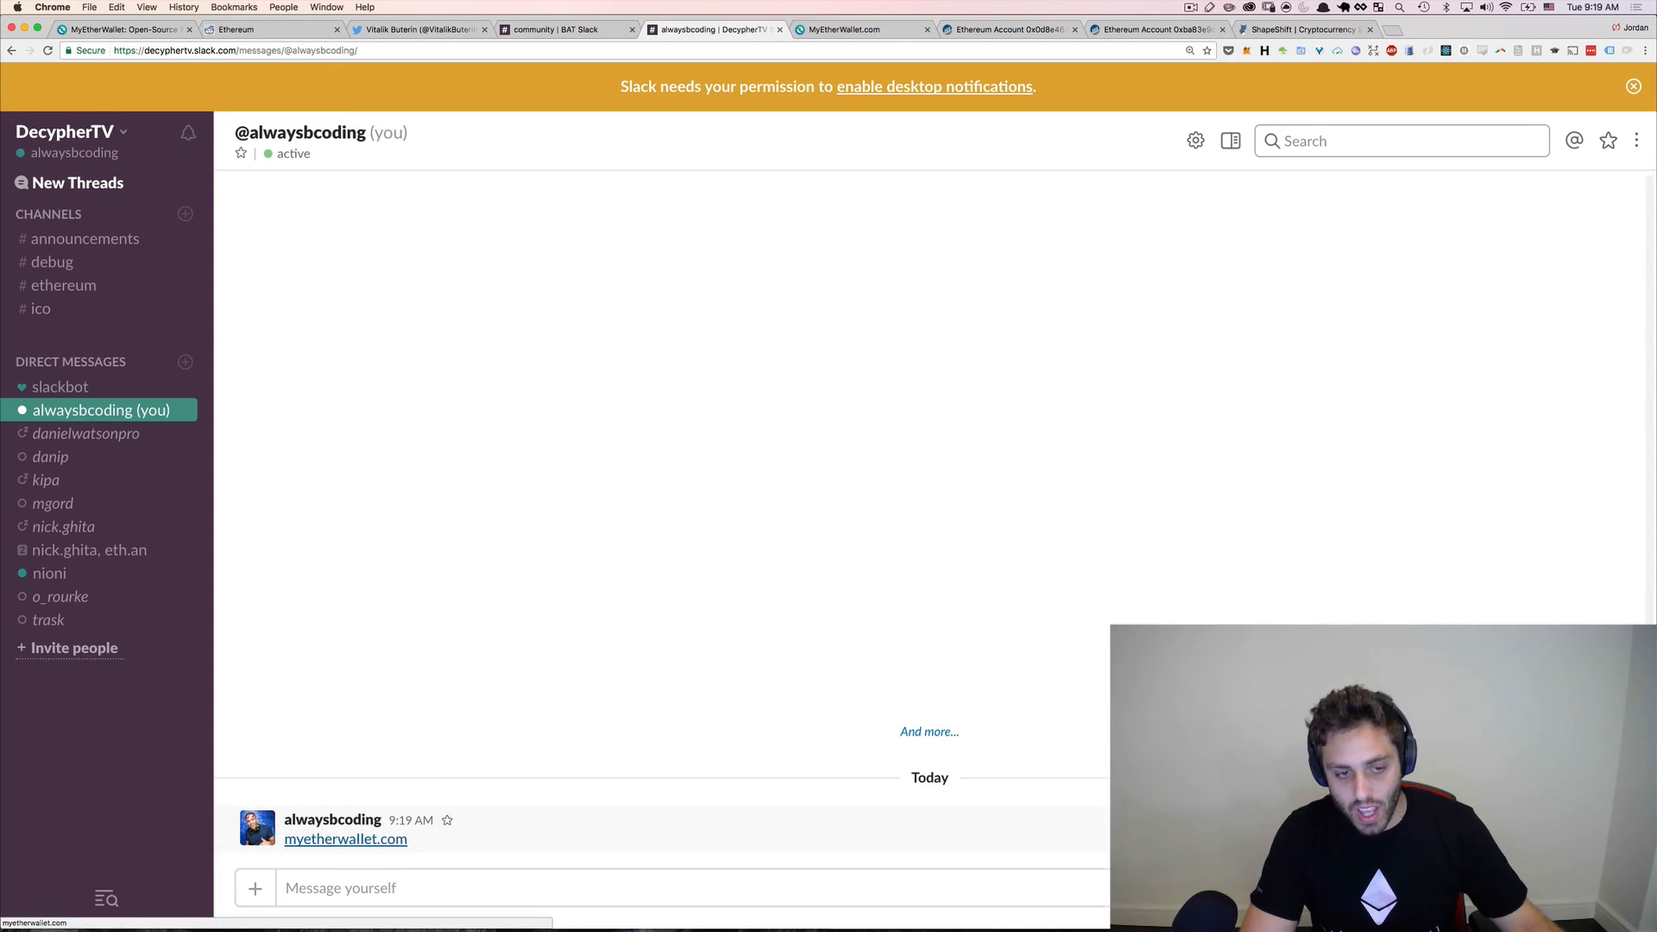
pyautogui.click(345, 838)
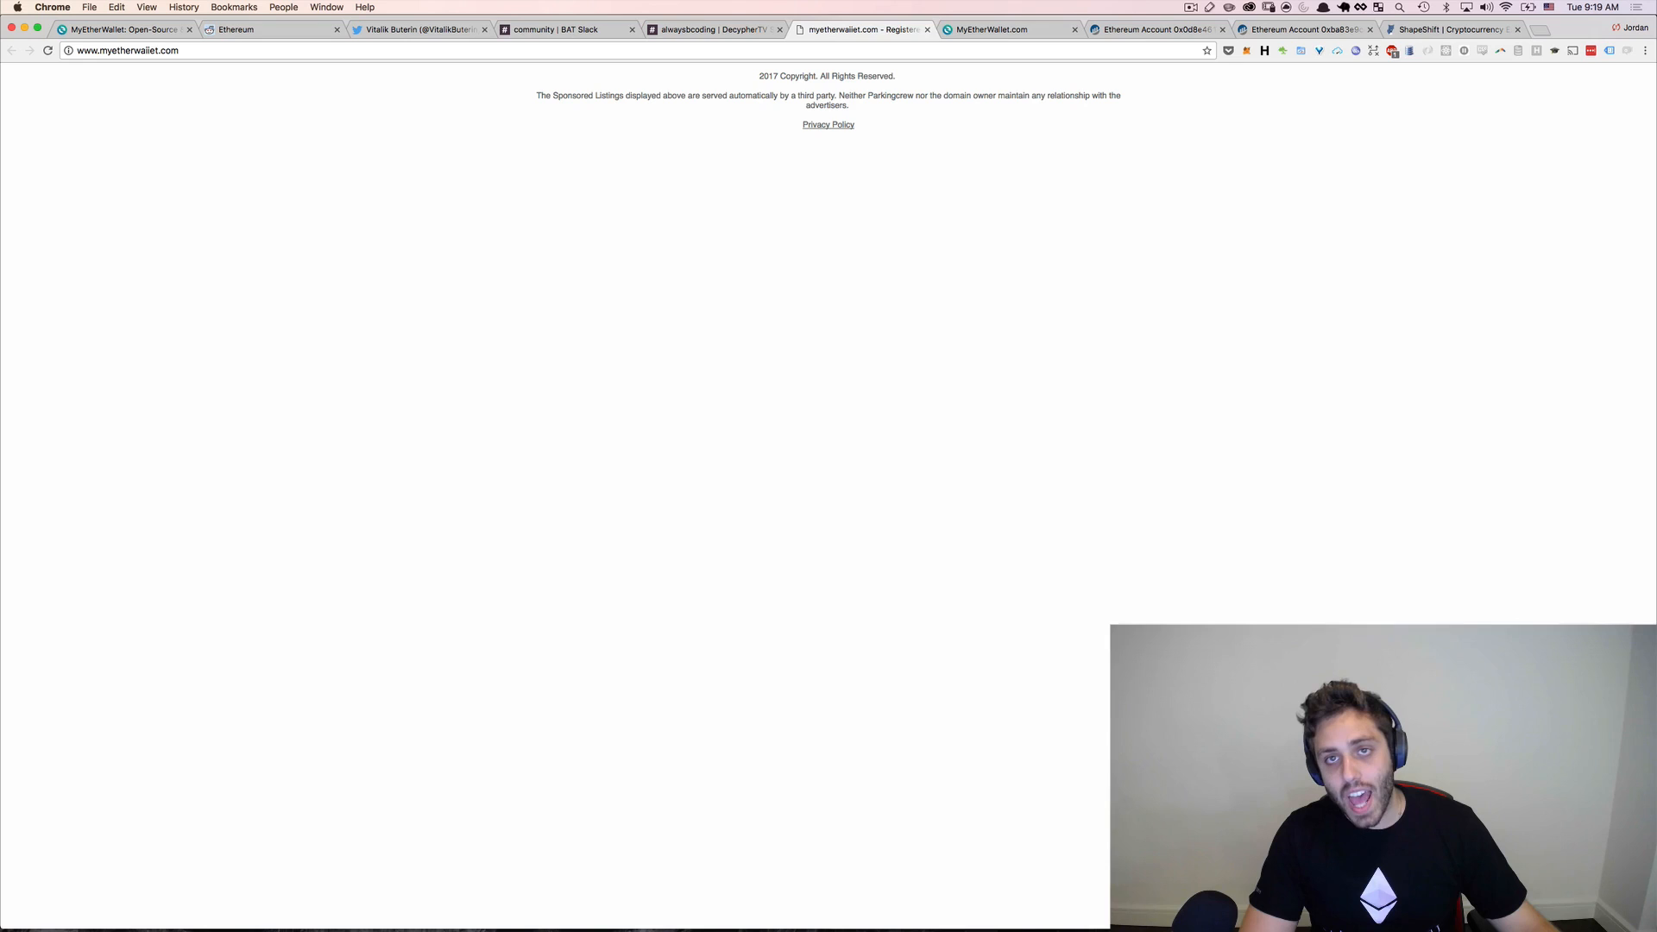
pyautogui.click(714, 29)
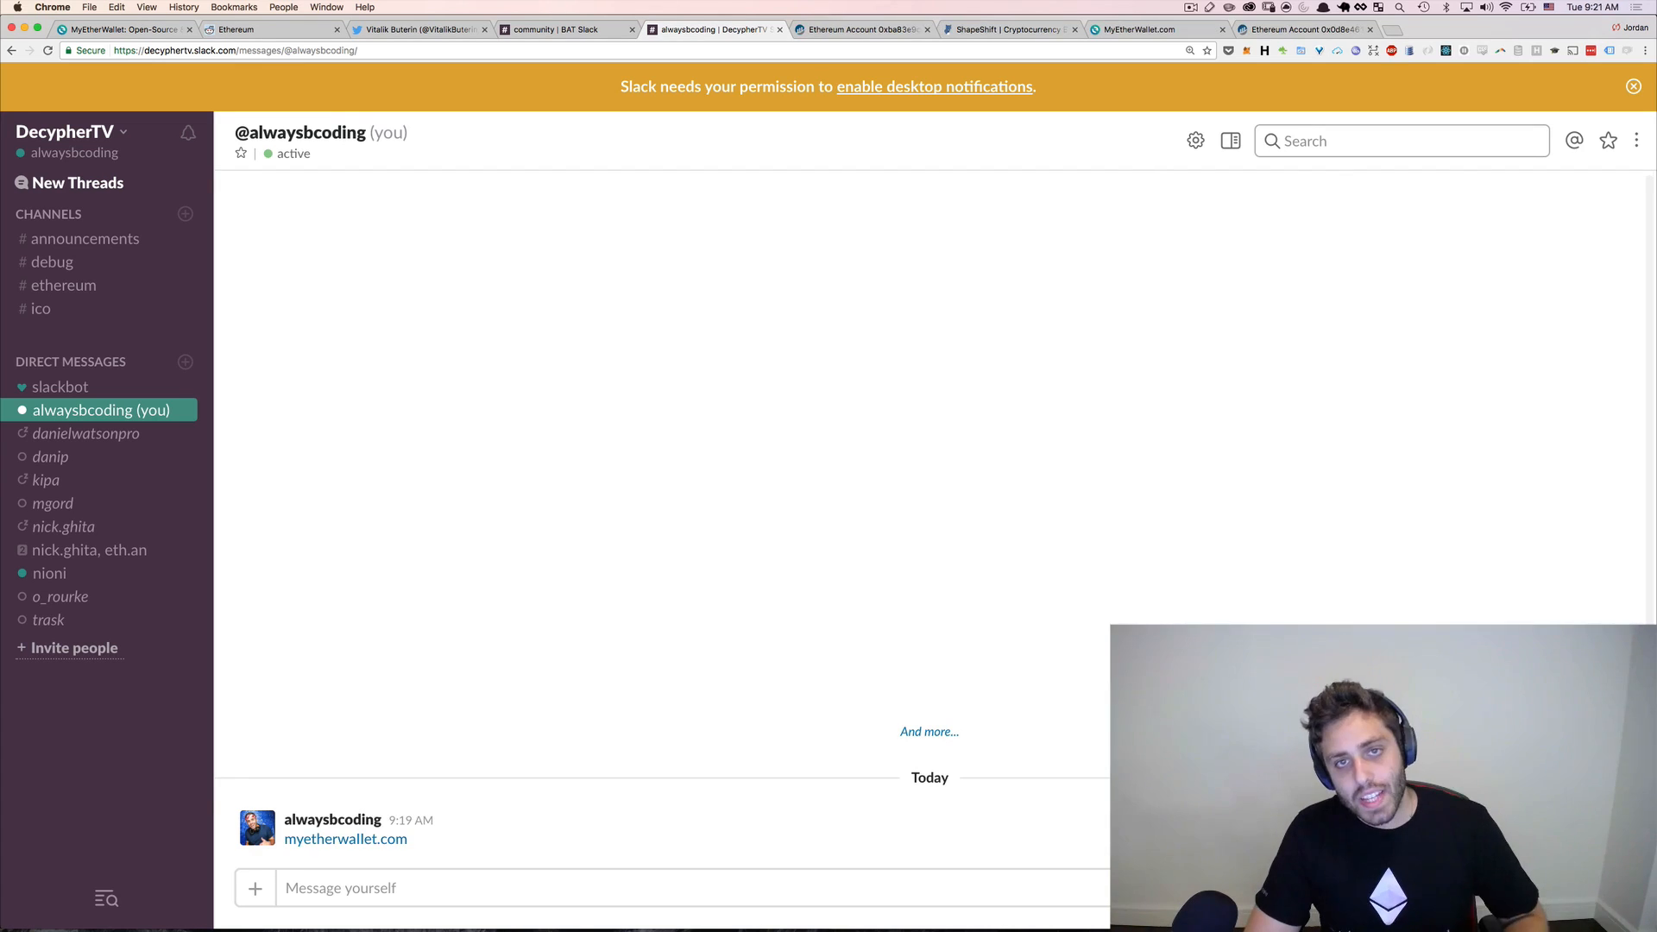
pyautogui.click(858, 29)
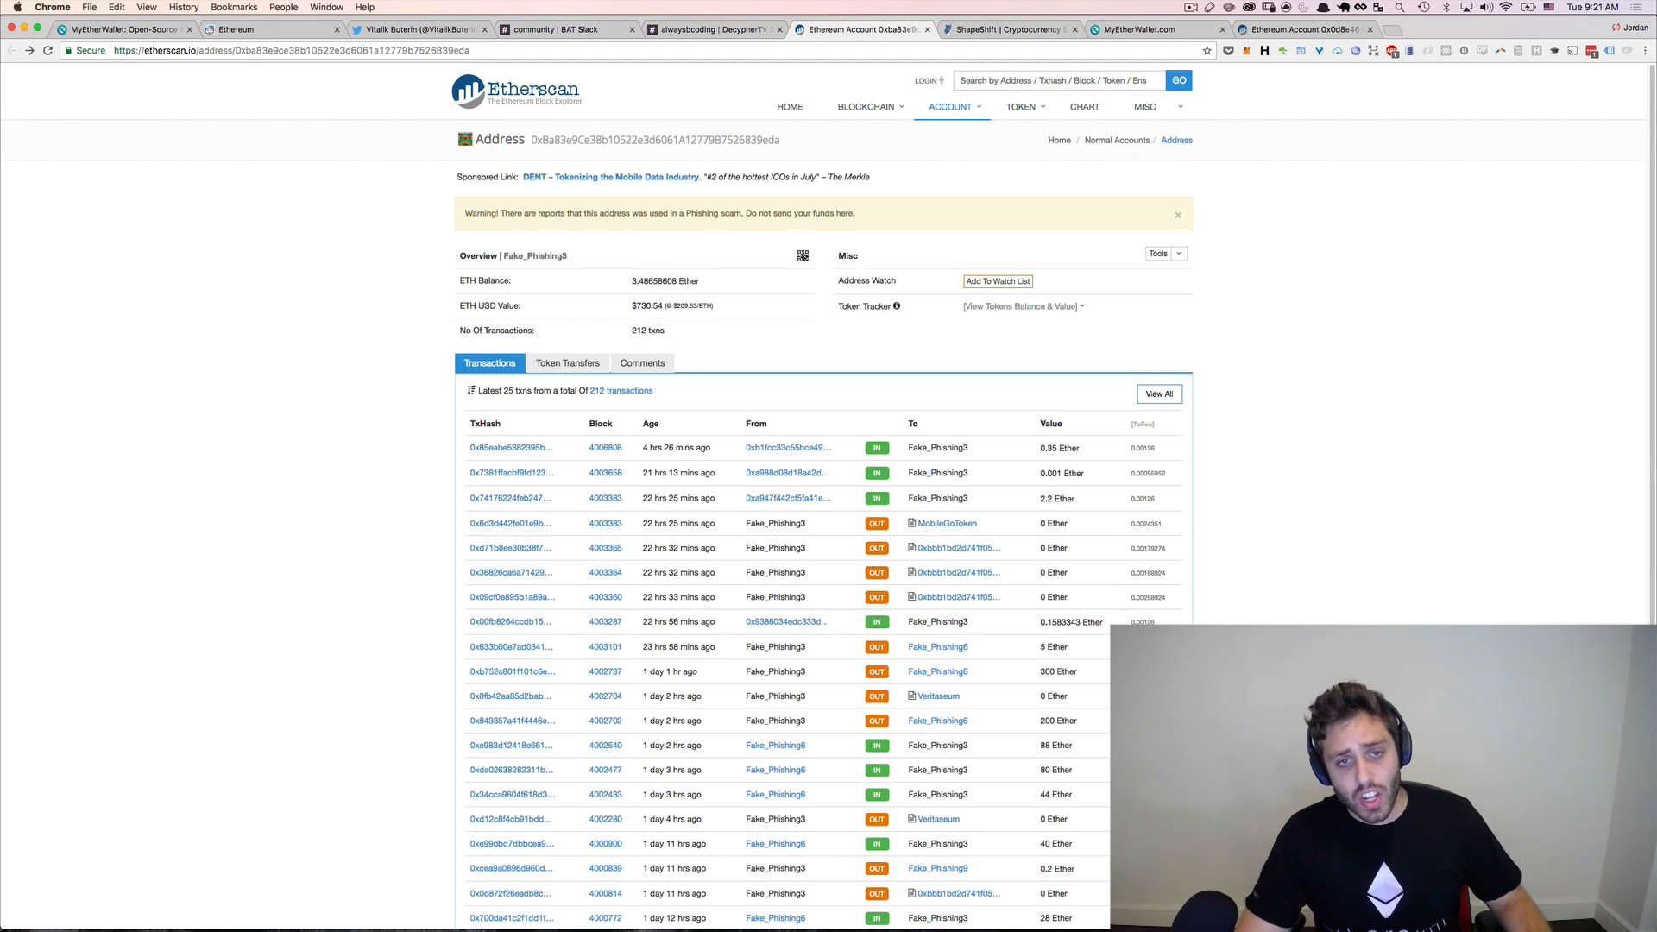
# Review the Fake_Phishing3 address's comments and transactions, selecting its label.
pyautogui.click(641, 361)
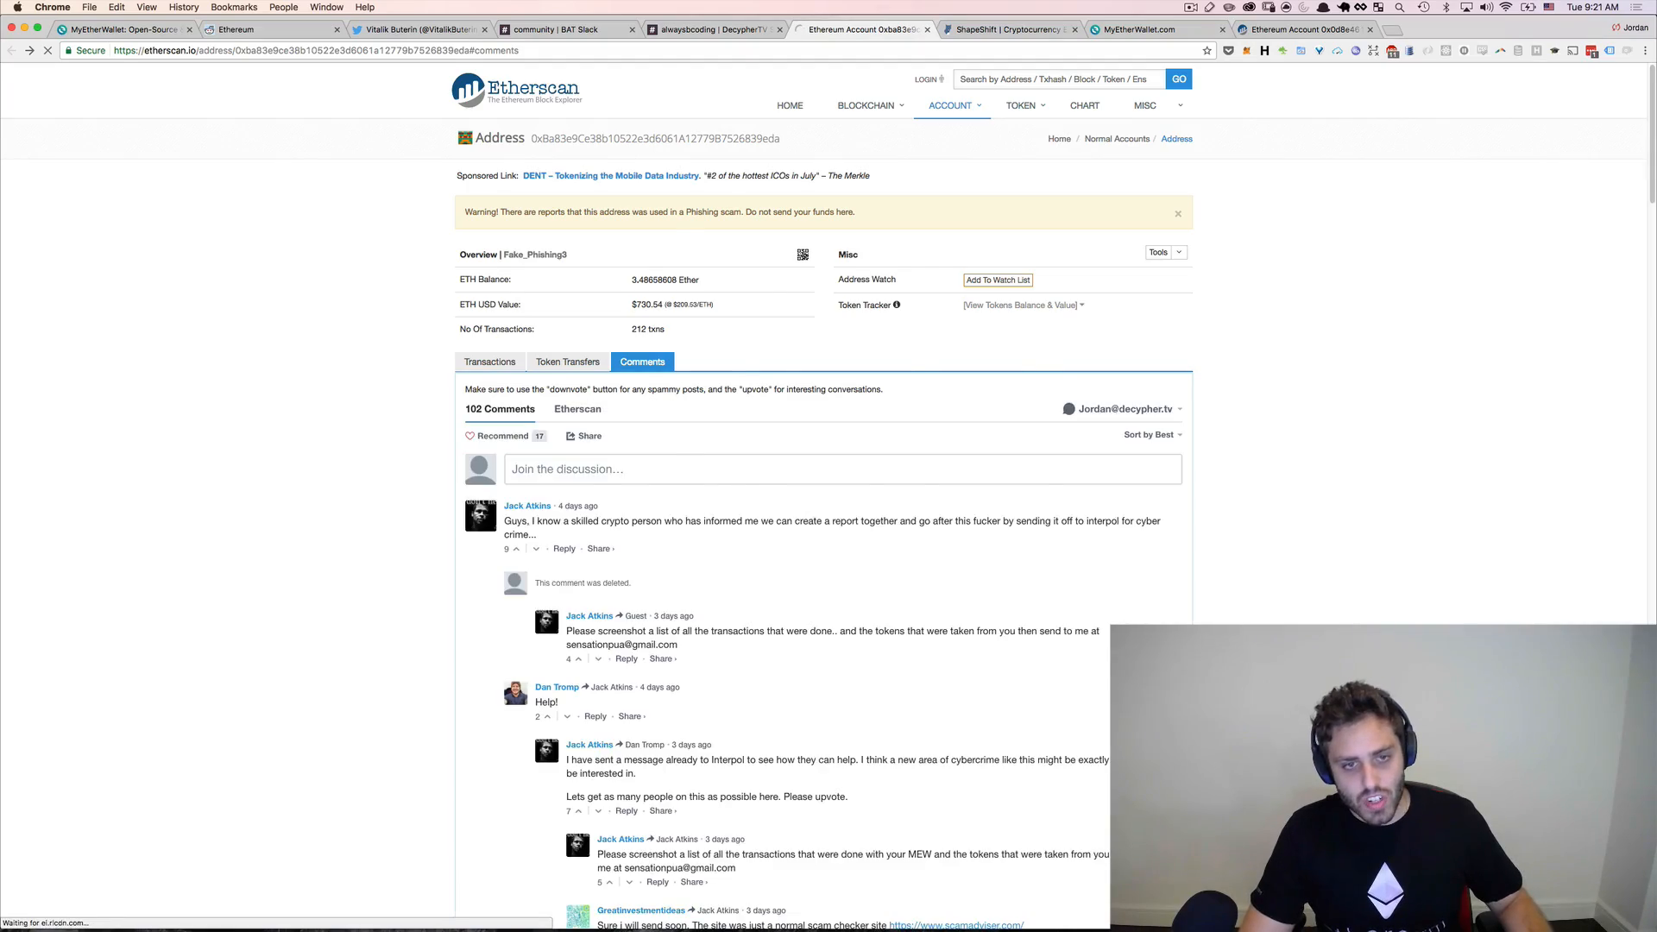
pyautogui.scroll(-3)
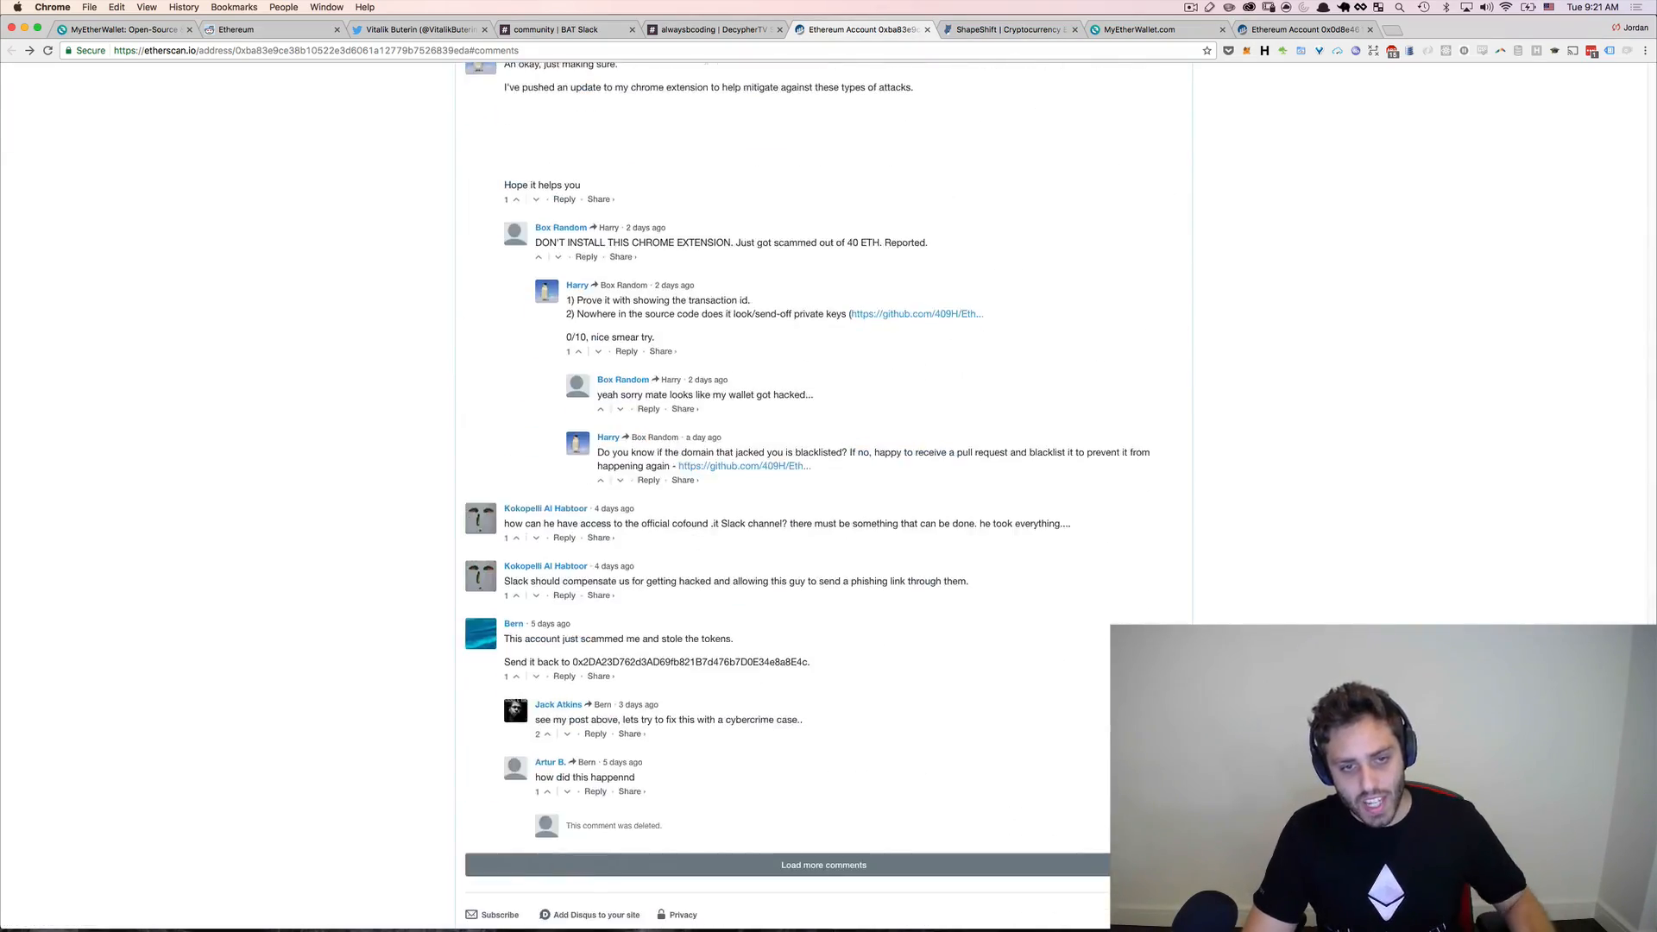
pyautogui.scroll(3)
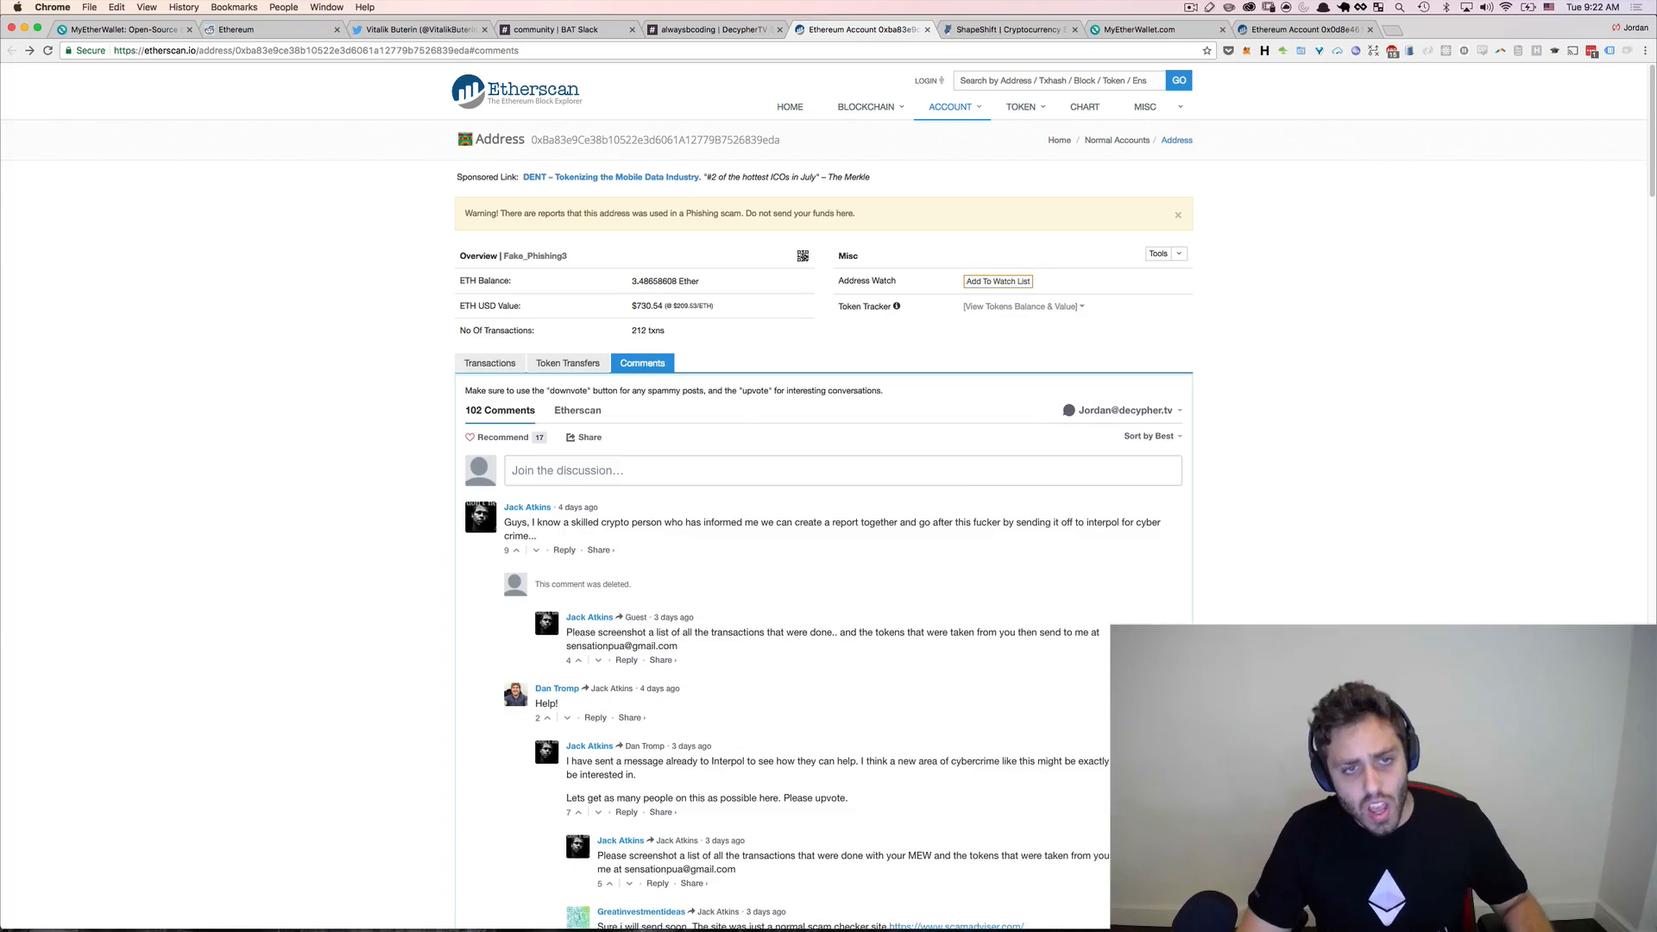
pyautogui.click(489, 363)
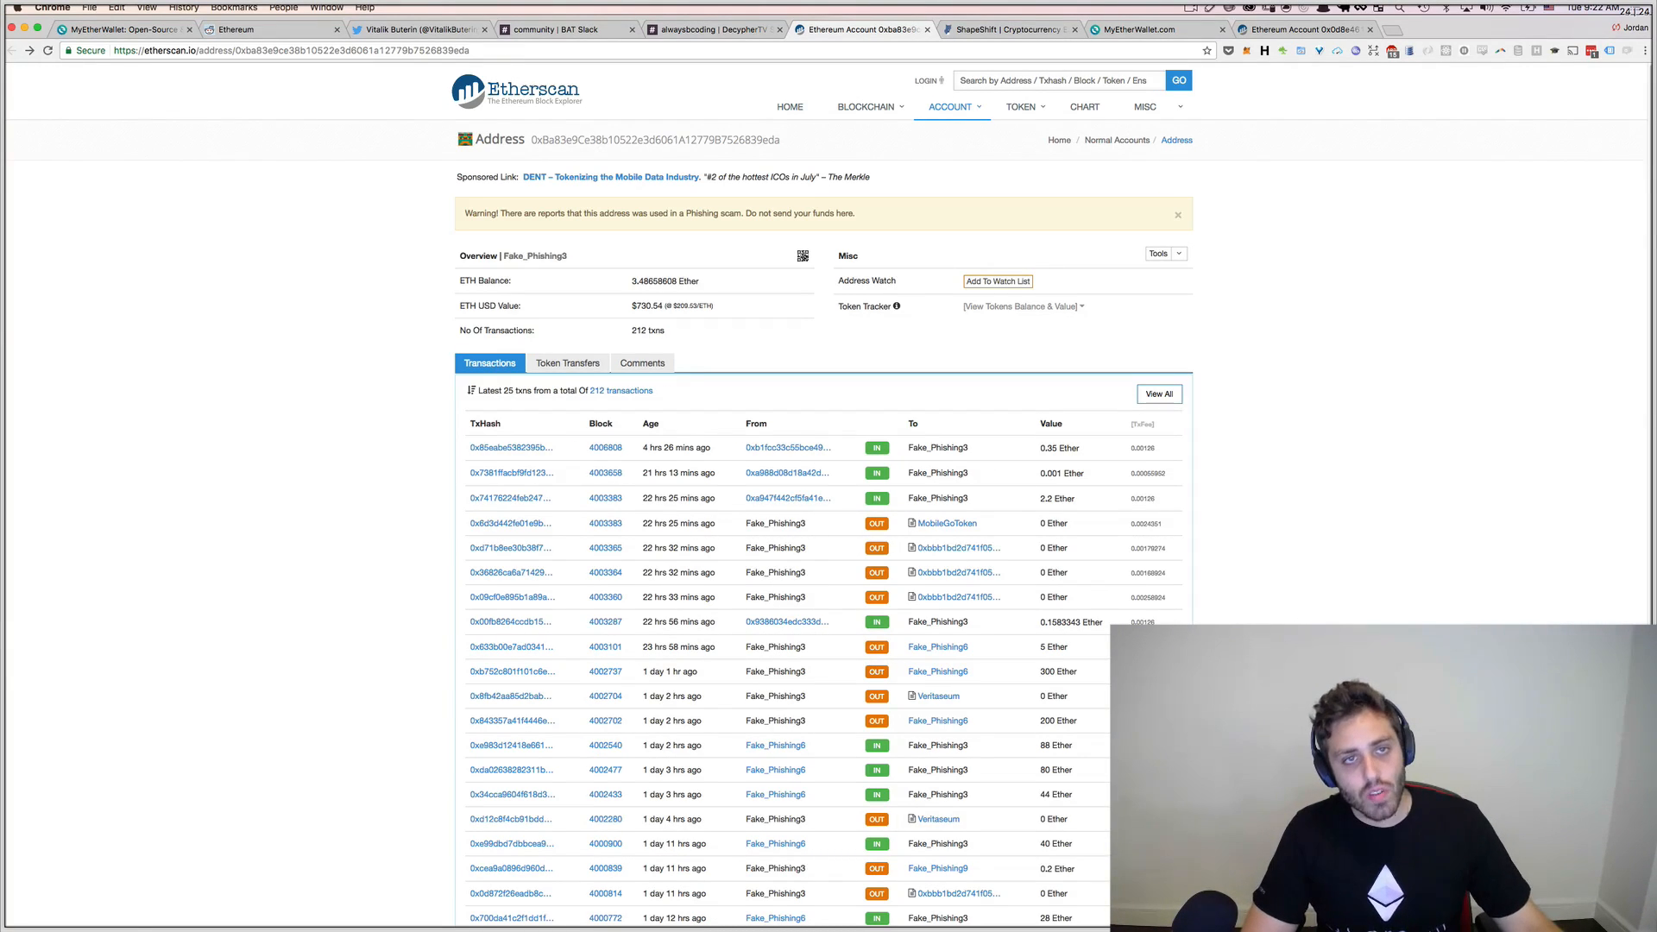
pyautogui.doubleClick(517, 255)
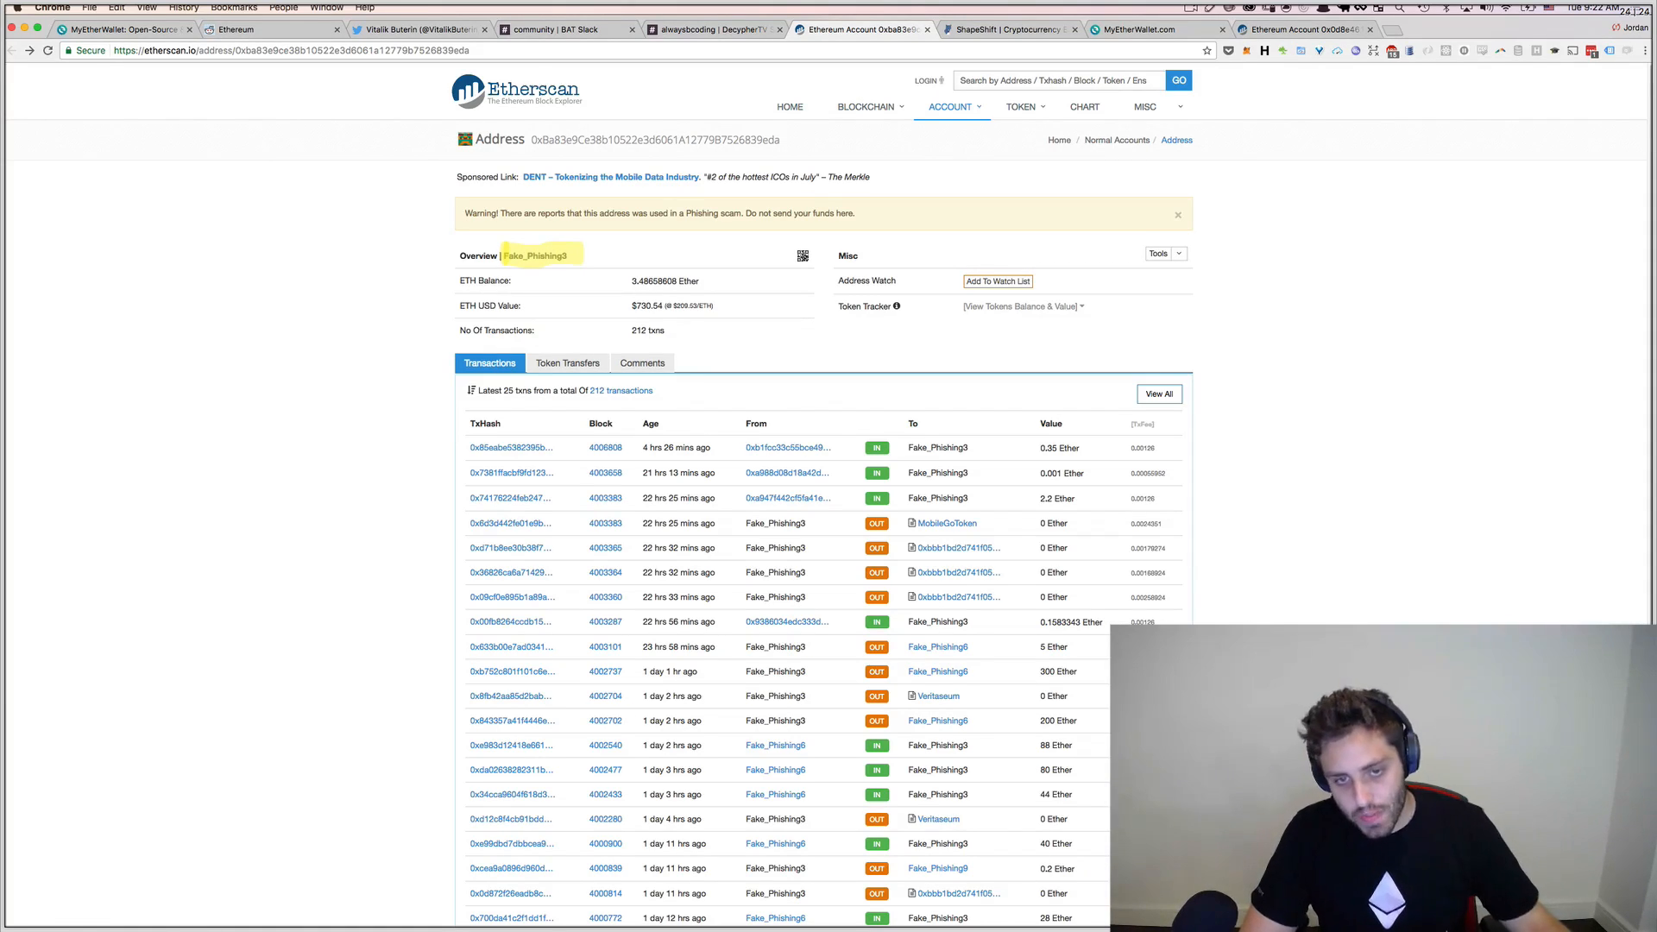
# Go to the ShapeShift exchange page and swap its deposit and receive assets.
pyautogui.click(713, 29)
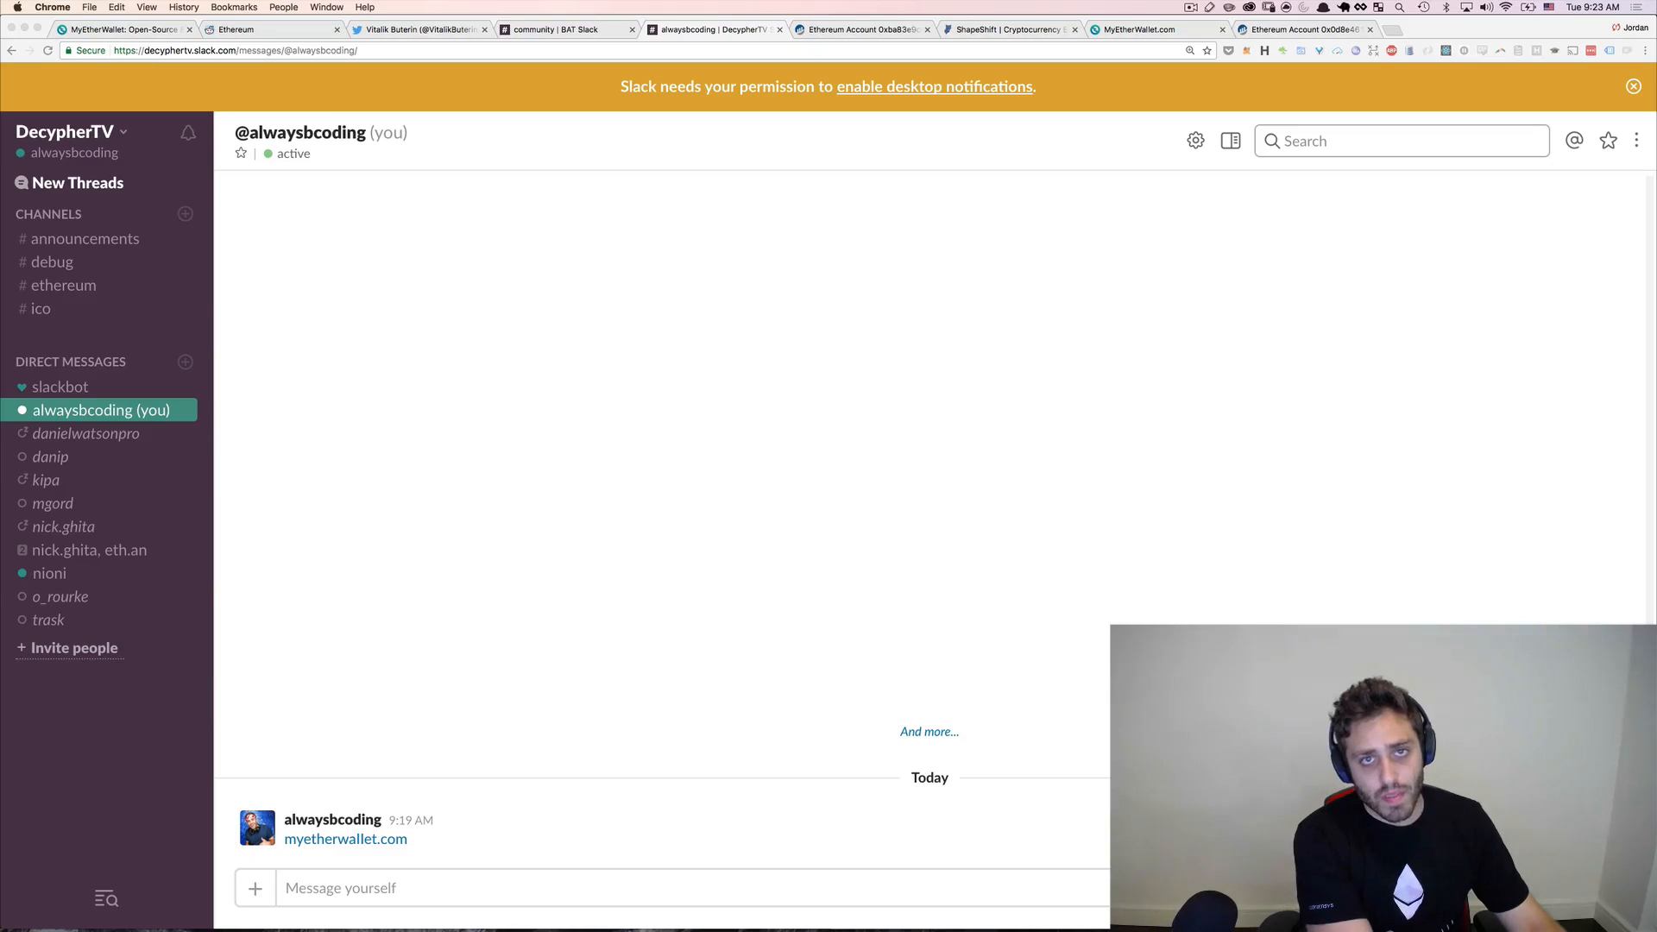
pyautogui.click(860, 28)
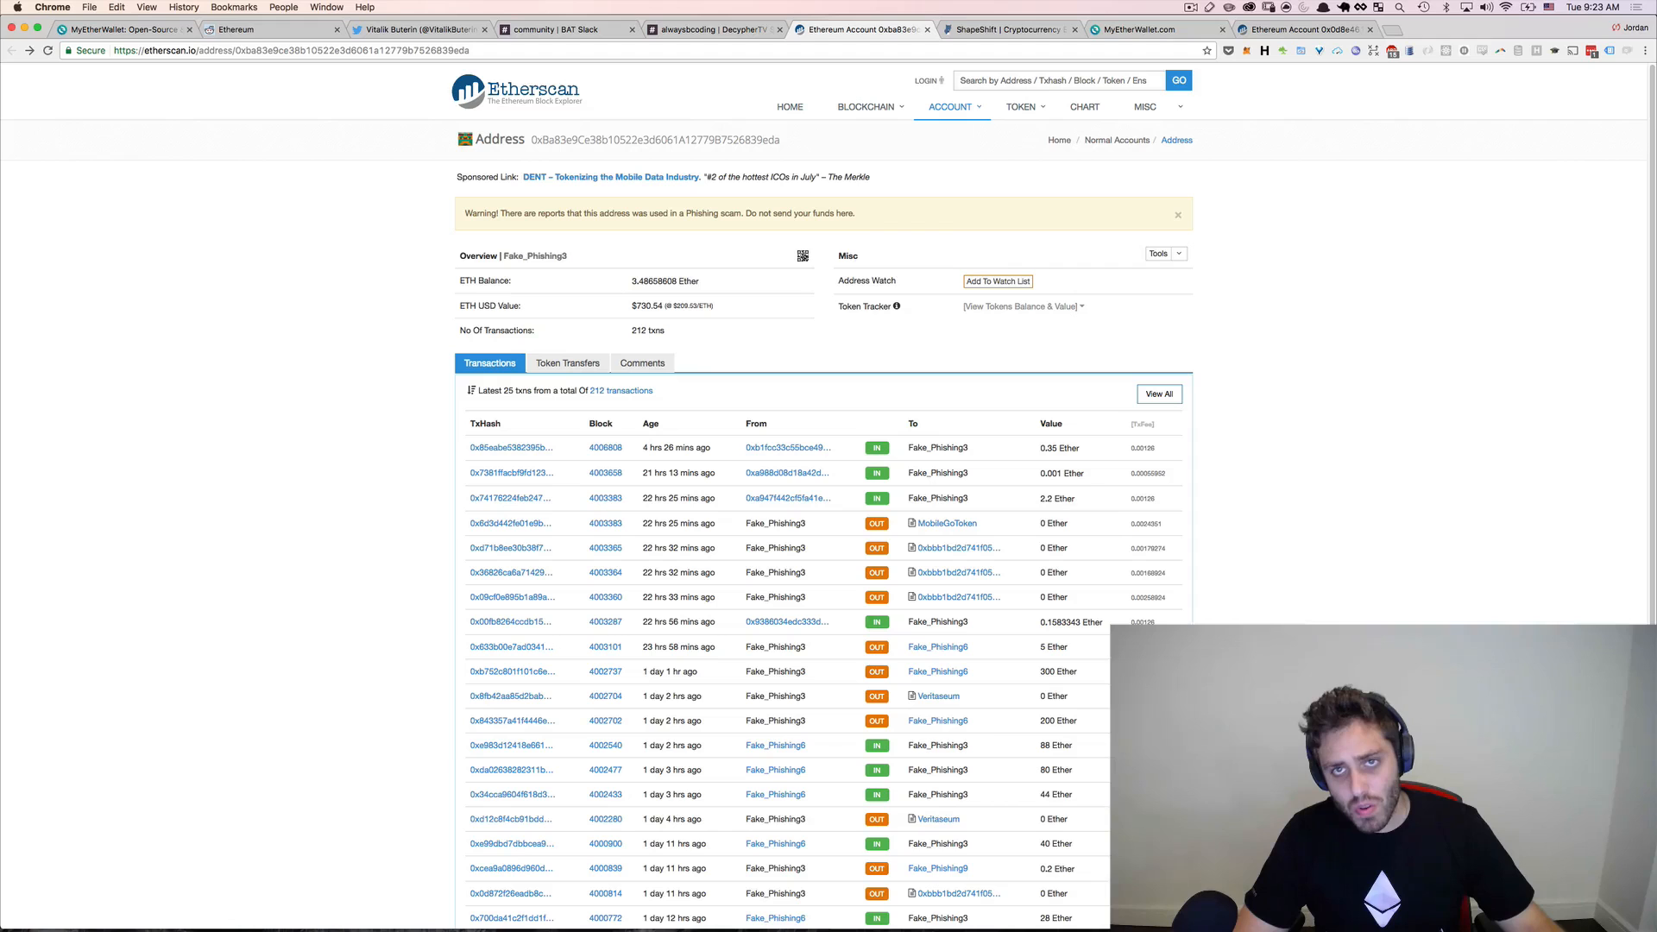
pyautogui.click(1004, 28)
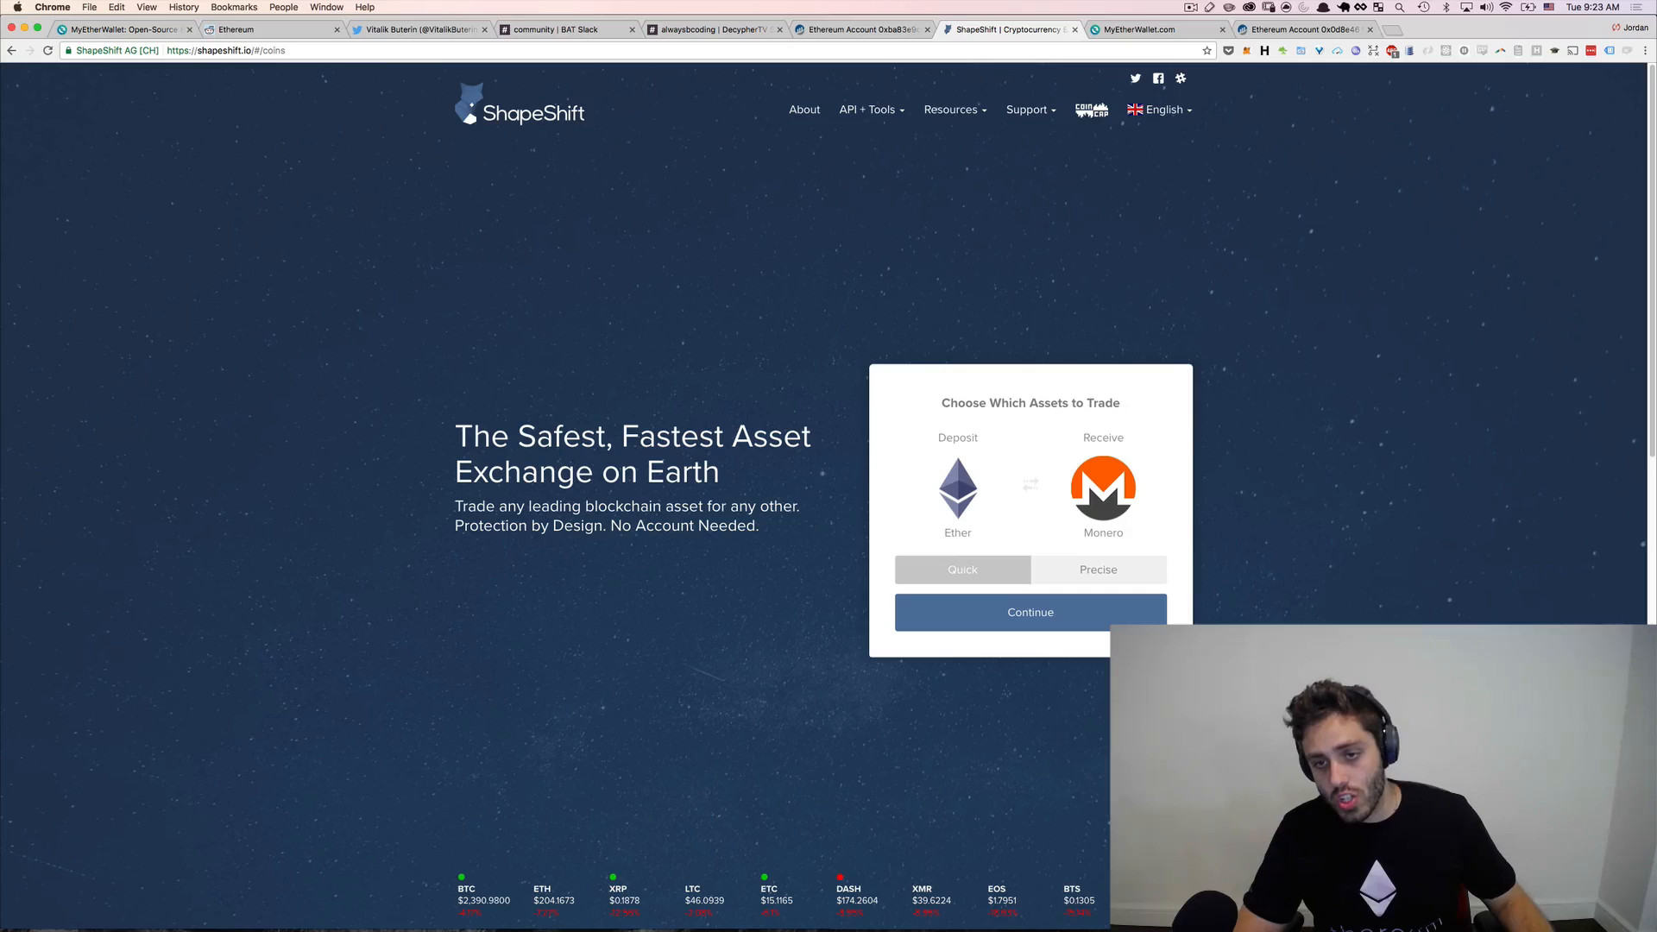
pyautogui.click(1029, 484)
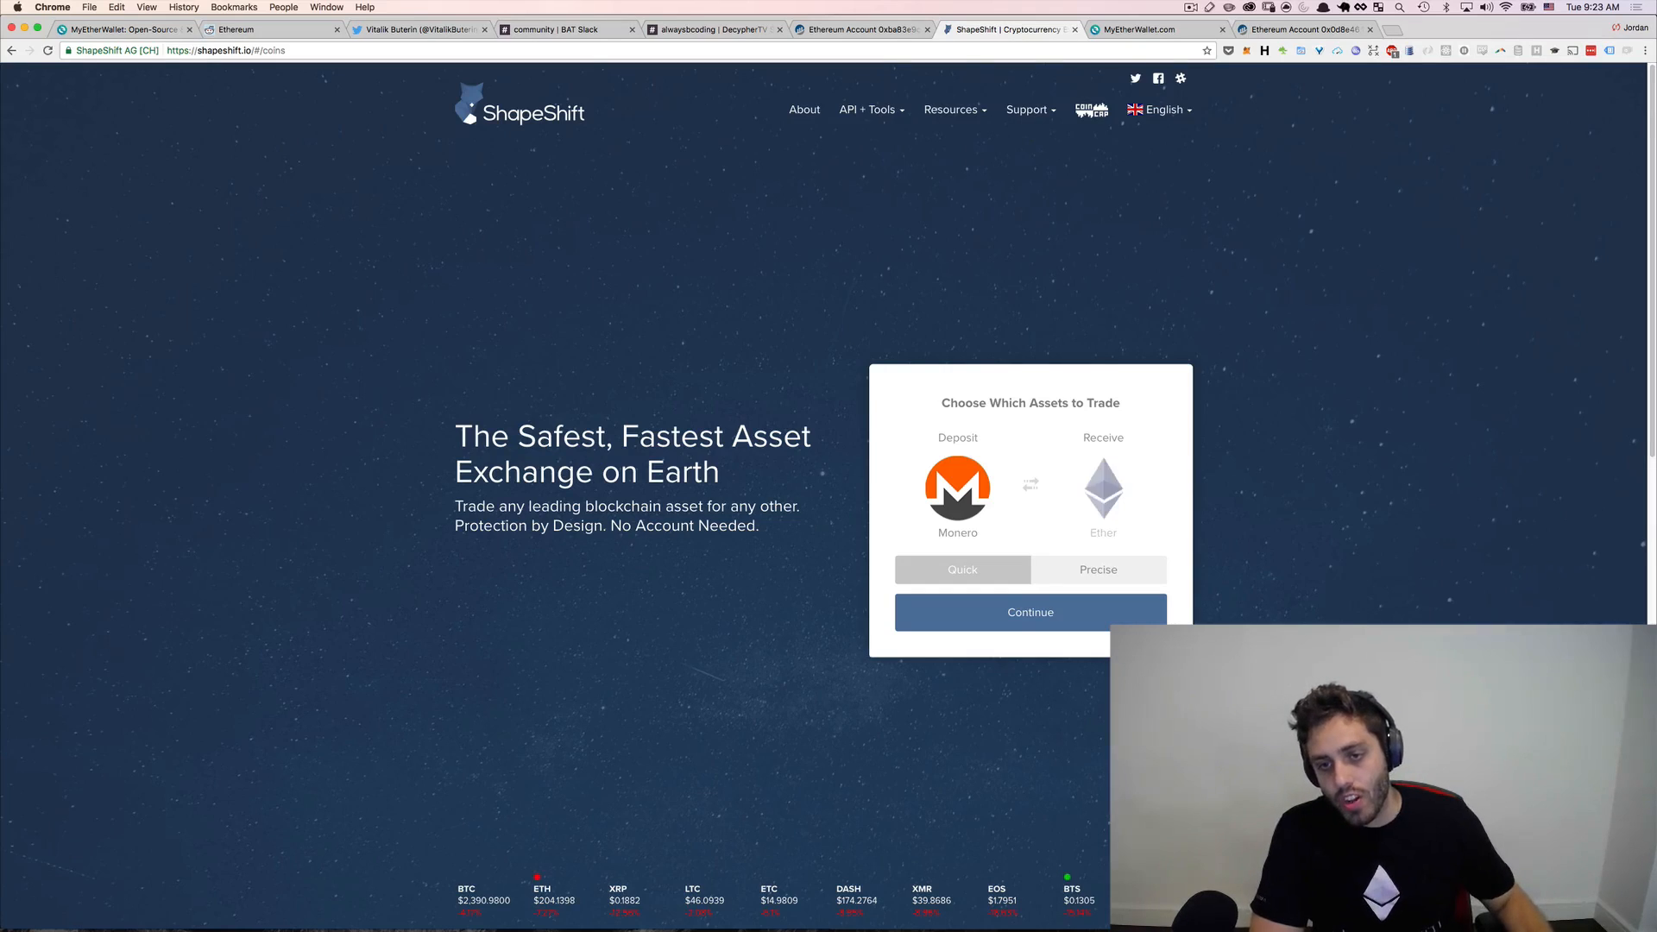
# Flip the ShapeShift widget to deposit Monero and receive Ether.
pyautogui.click(1029, 484)
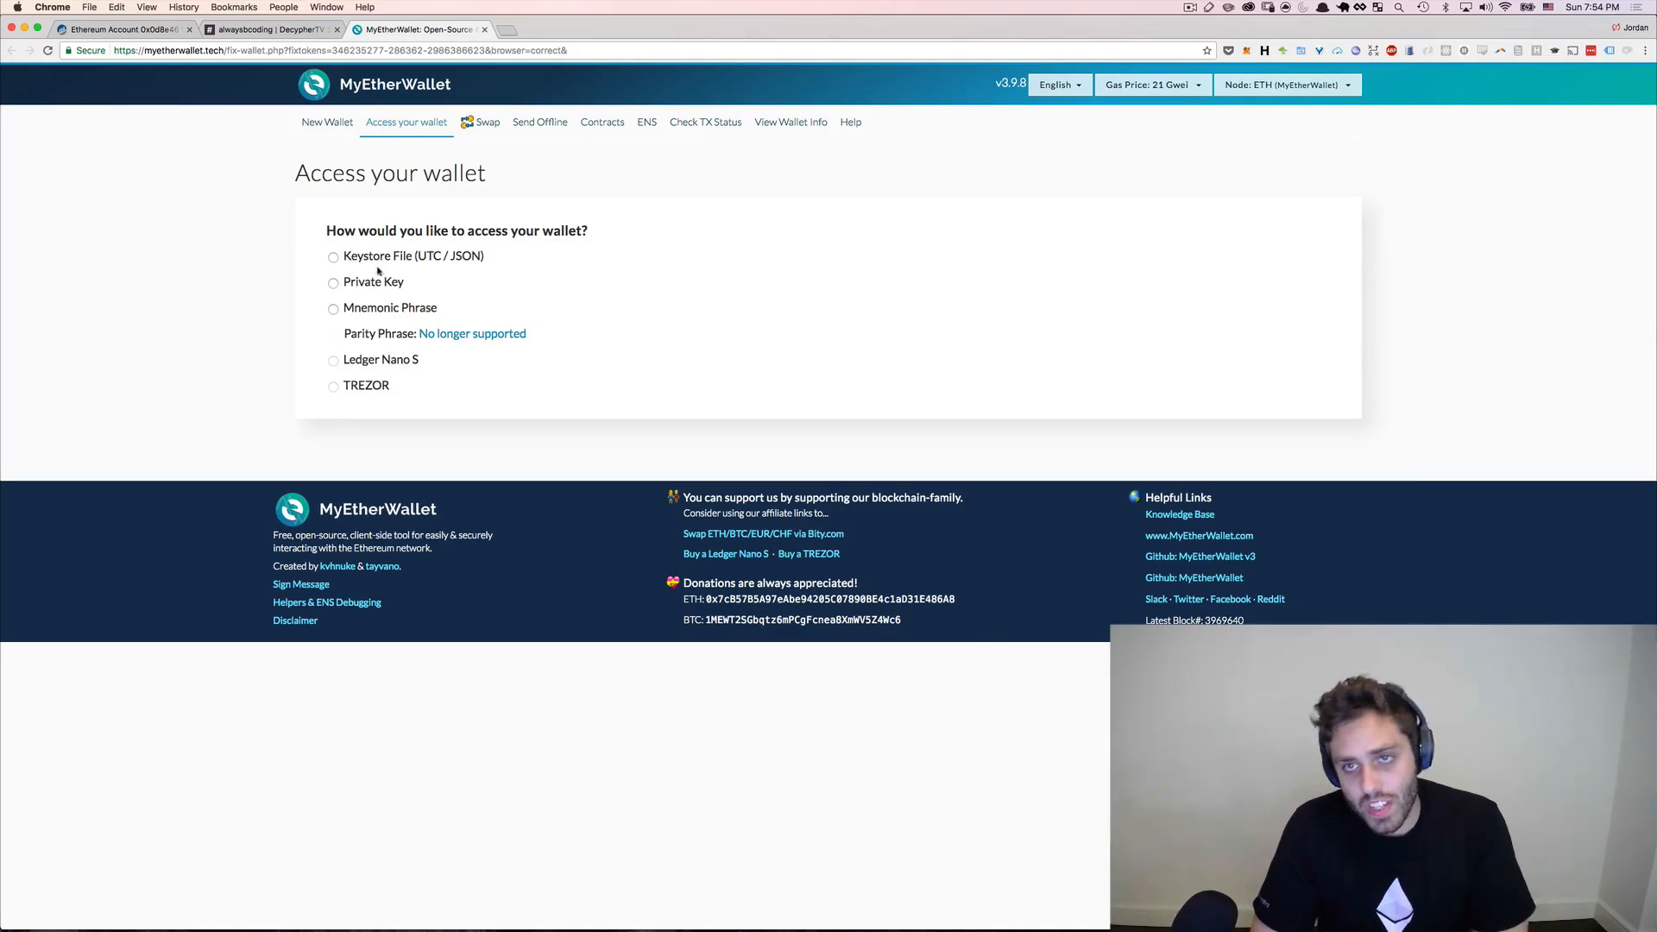
# Submit a dummy private key on the fake .tech site, then view genuine myetherwallet.com.
pyautogui.click(334, 282)
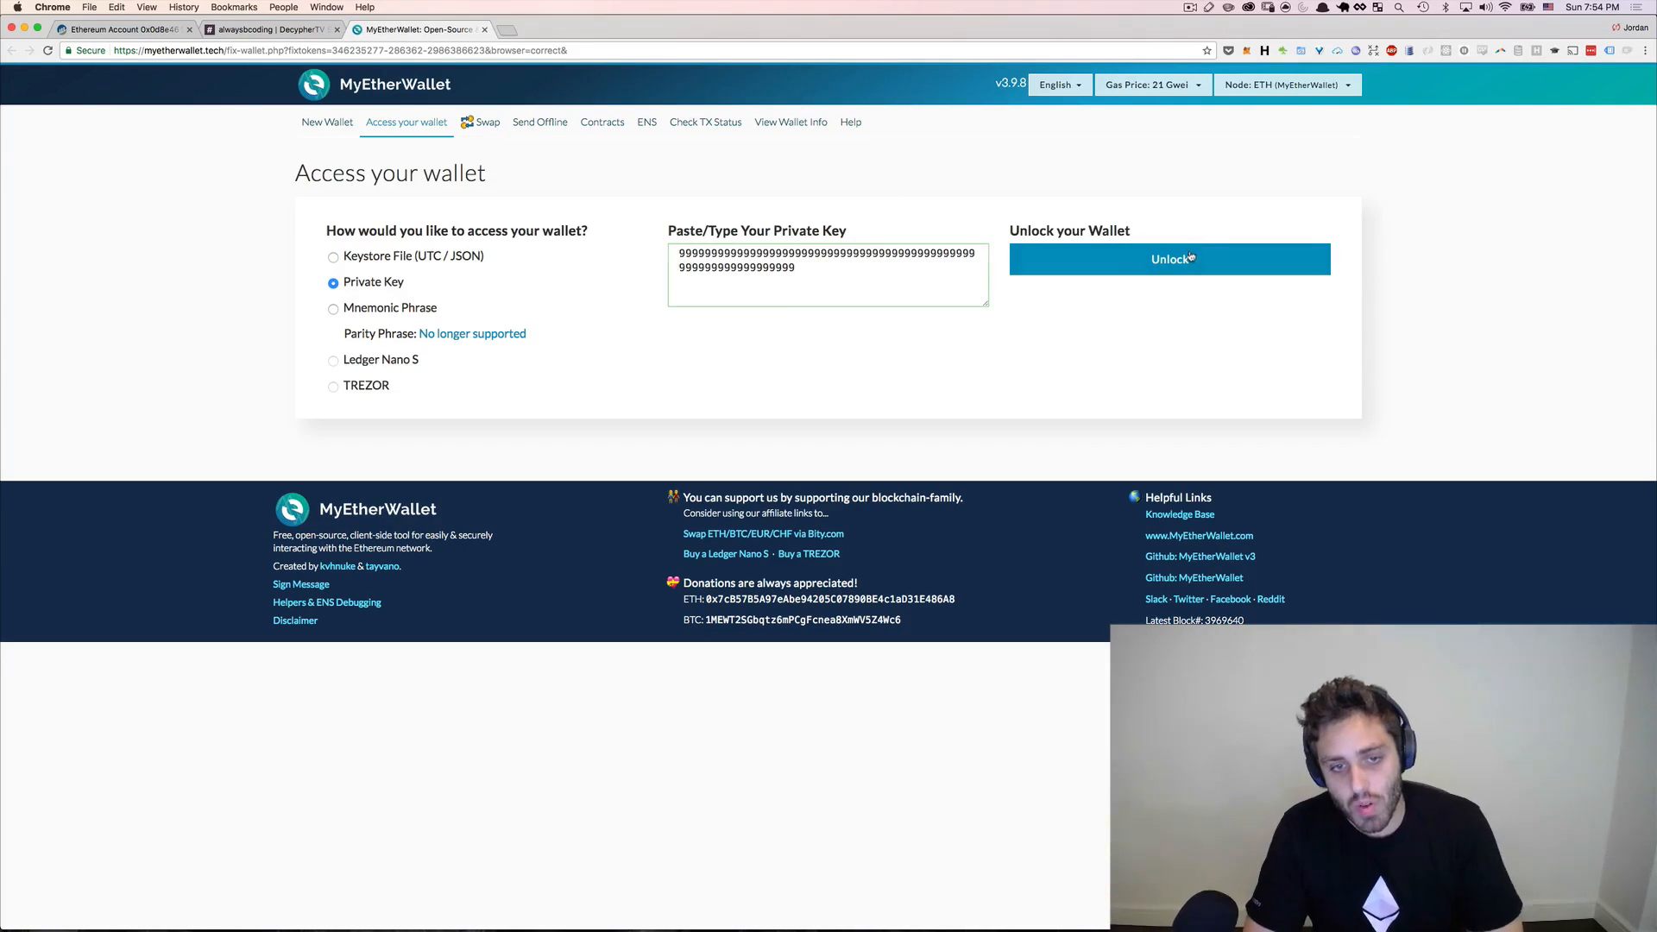
pyautogui.click(1170, 259)
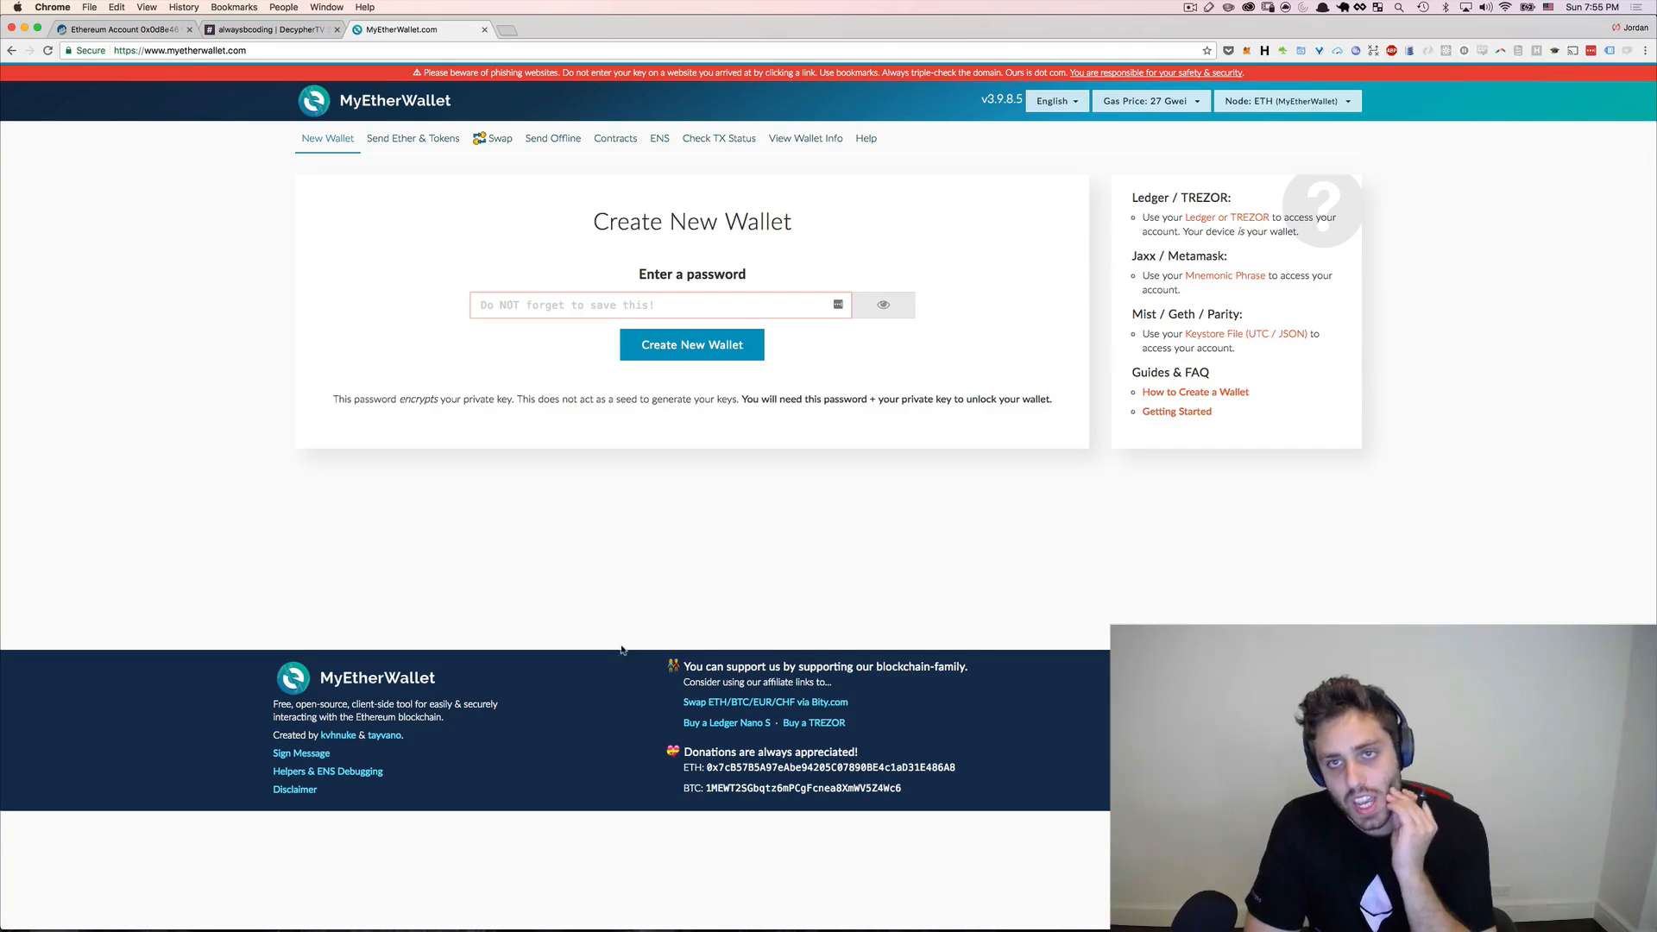
pyautogui.moveTo(552, 137)
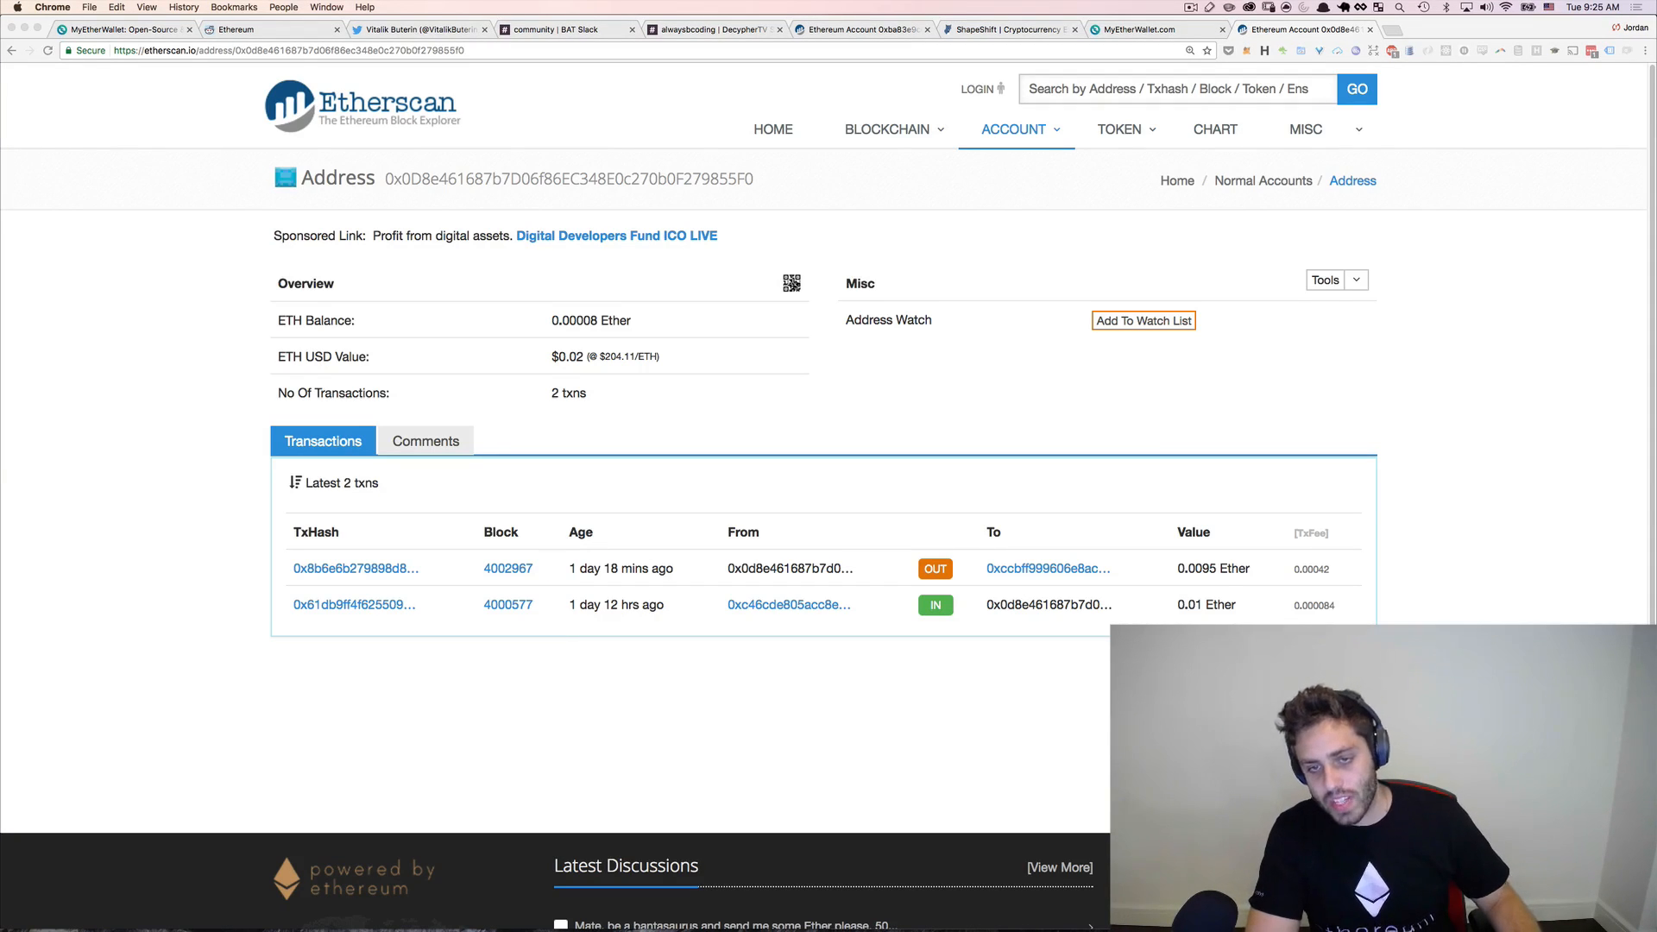
pyautogui.click(1135, 28)
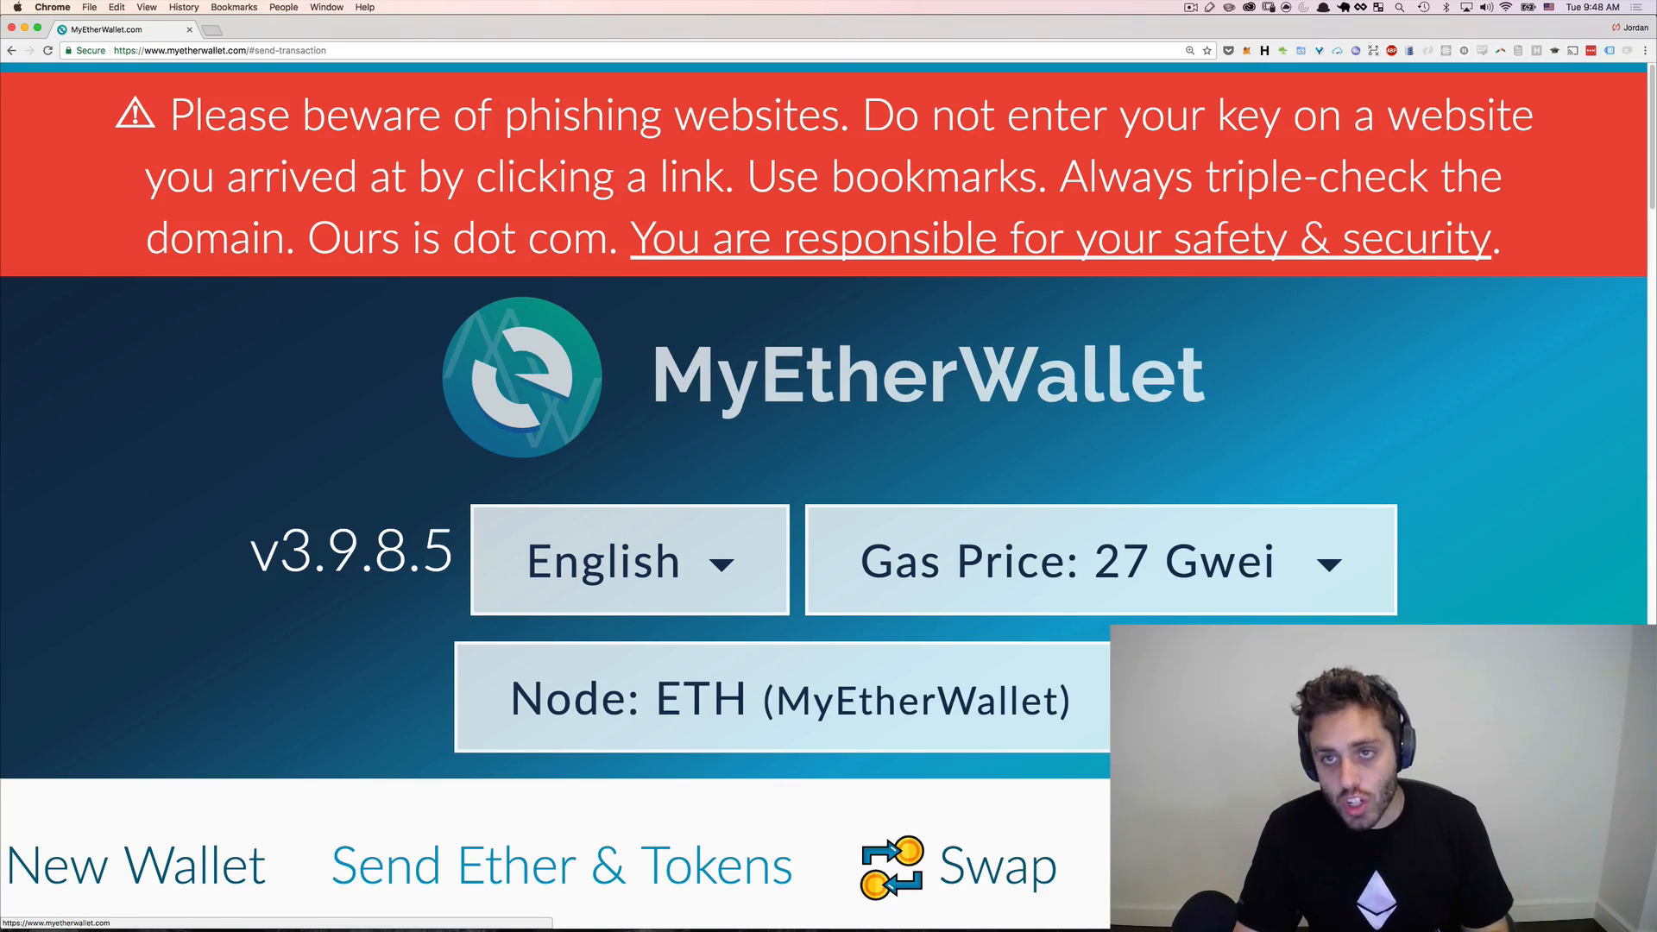